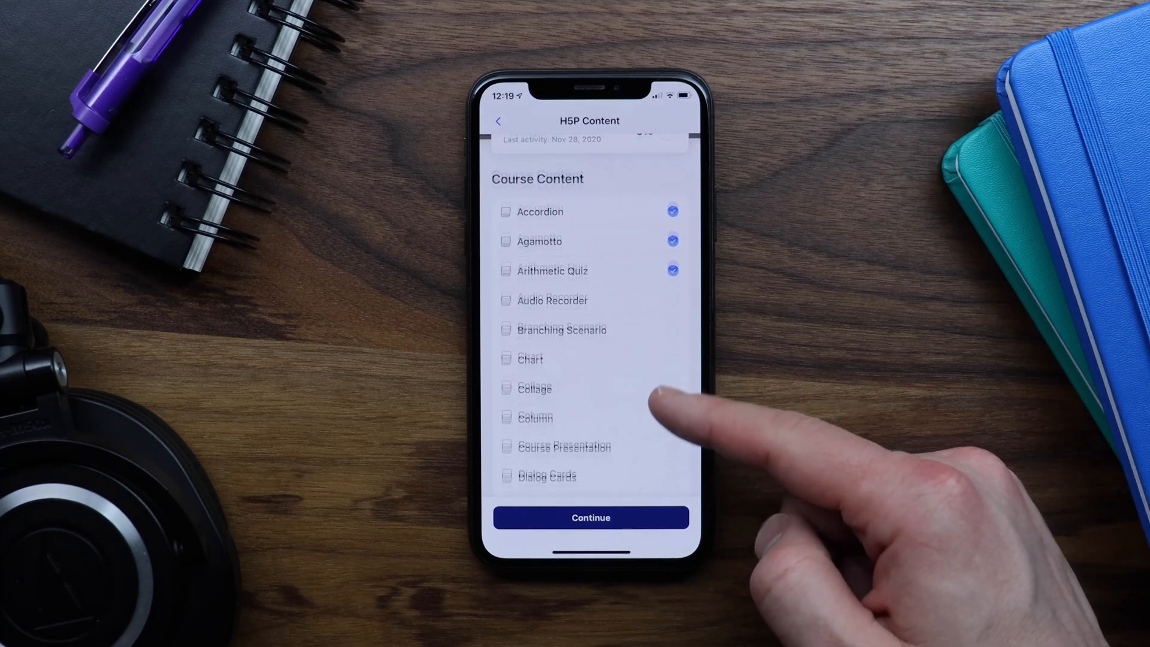
Show H5P.org's Examples and Downloads content-type grid scrolled down to Image pairing
{"action": "scroll", "scroll_direction": "down", "scroll_amount": 3}
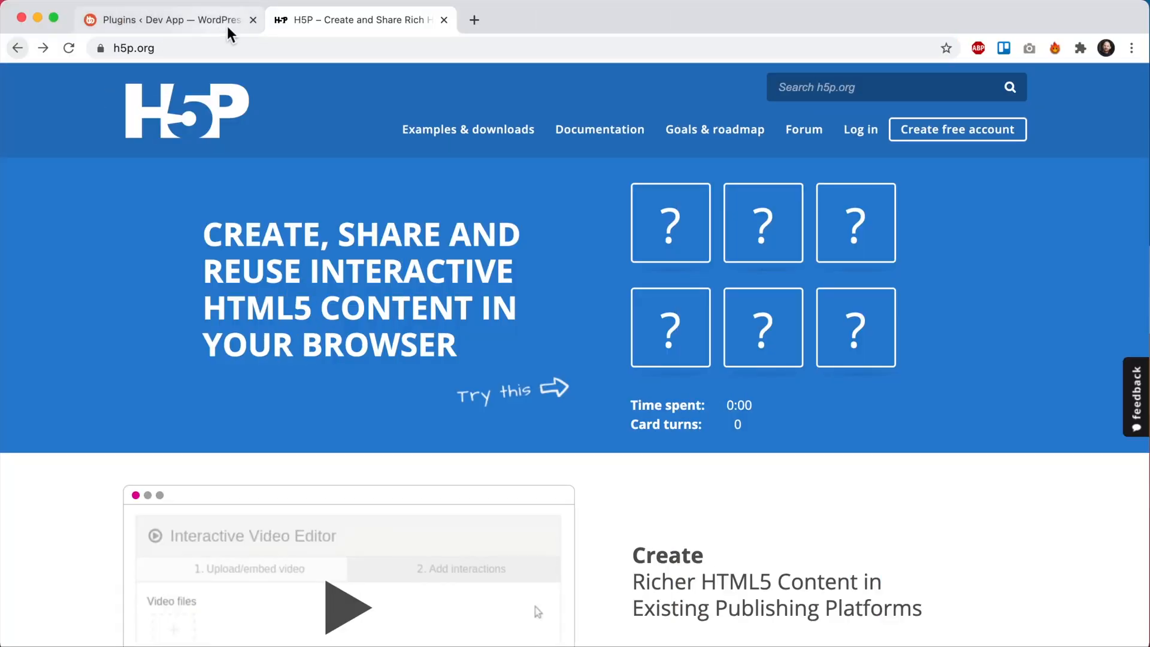
{"action": "left_click", "coordinate": [467, 129]}
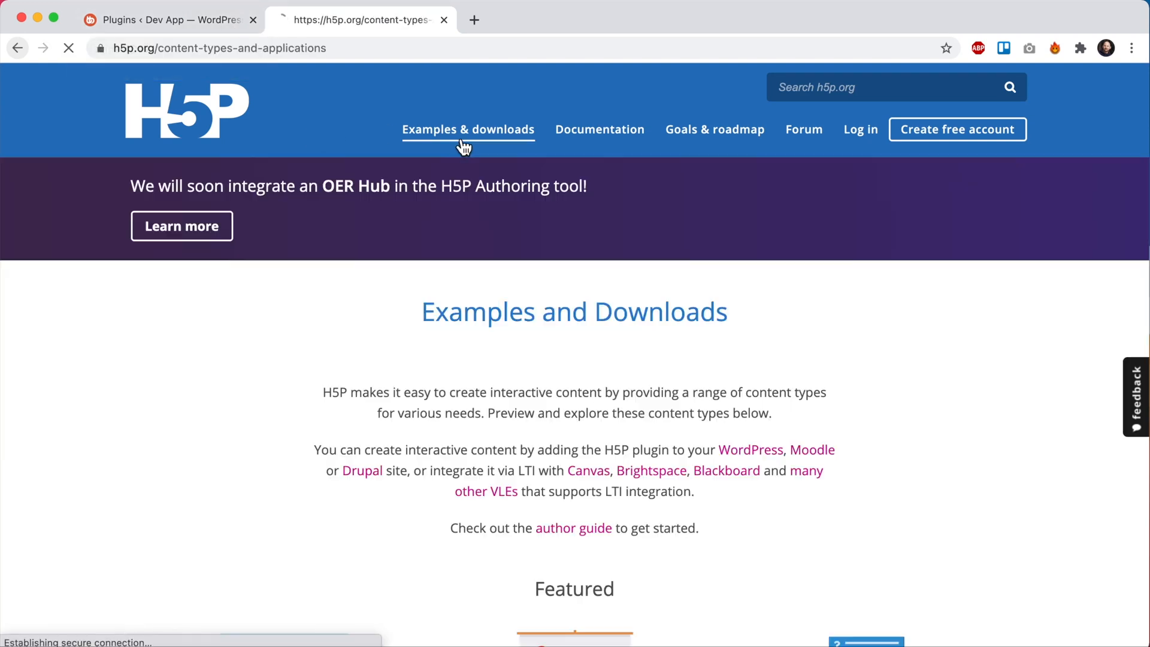
{"action": "scroll", "scroll_direction": "down", "scroll_amount": 3}
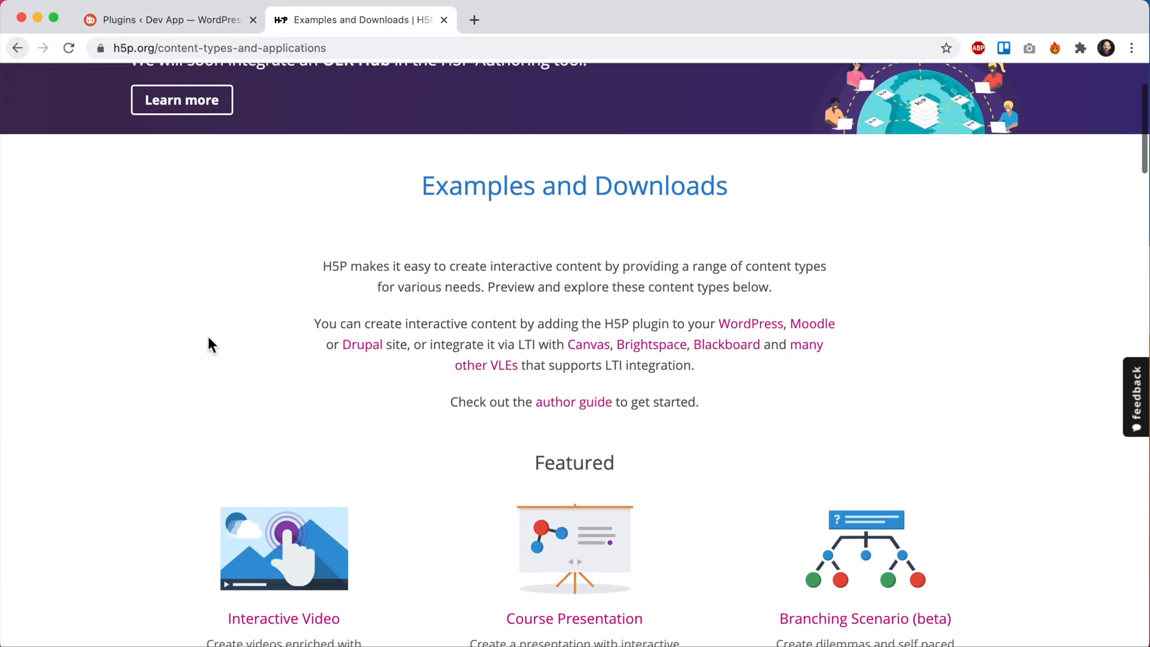
{"action": "scroll", "scroll_direction": "down", "scroll_amount": 3}
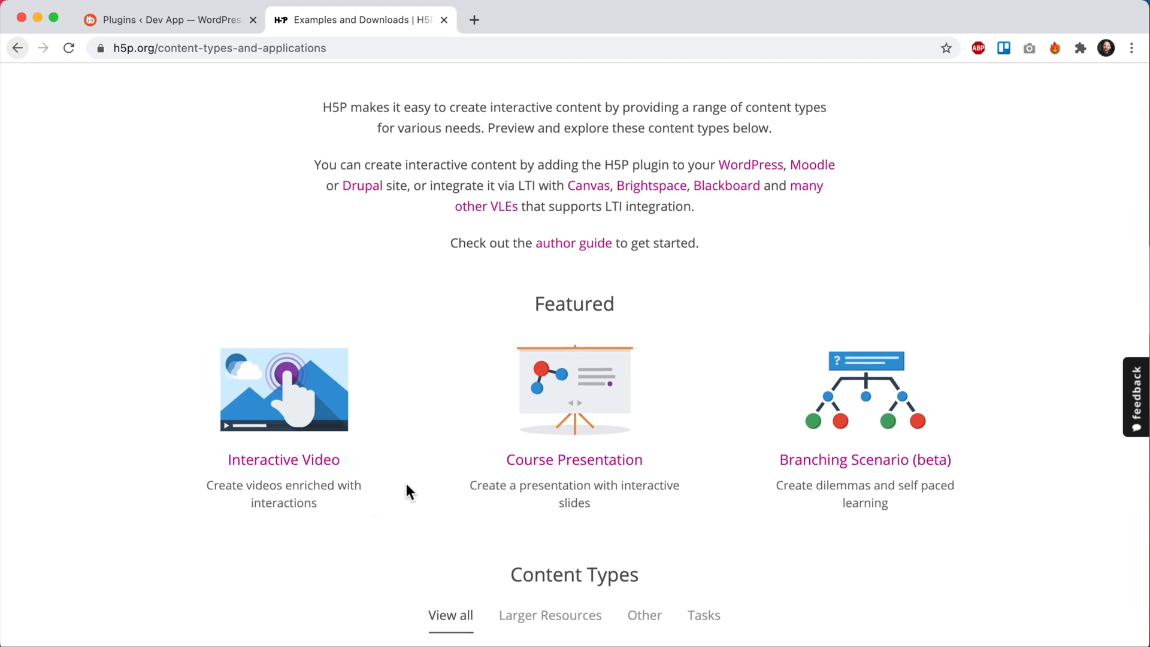
{"action": "scroll", "scroll_direction": "down", "scroll_amount": 3}
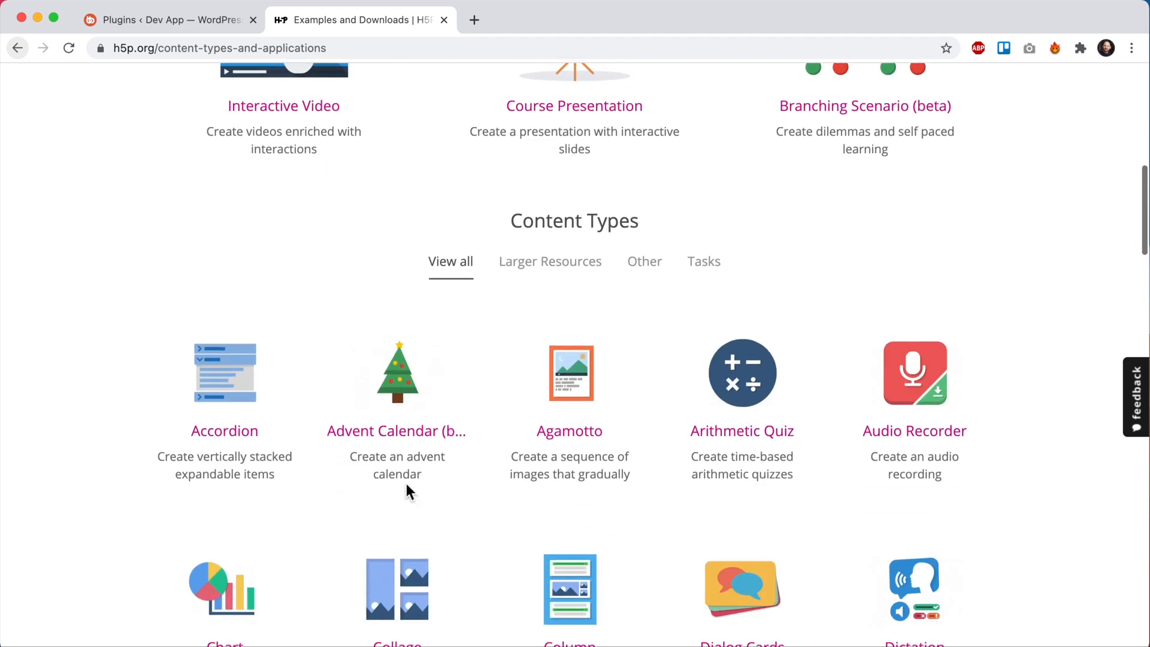
{"action": "scroll", "scroll_direction": "down", "scroll_amount": 3}
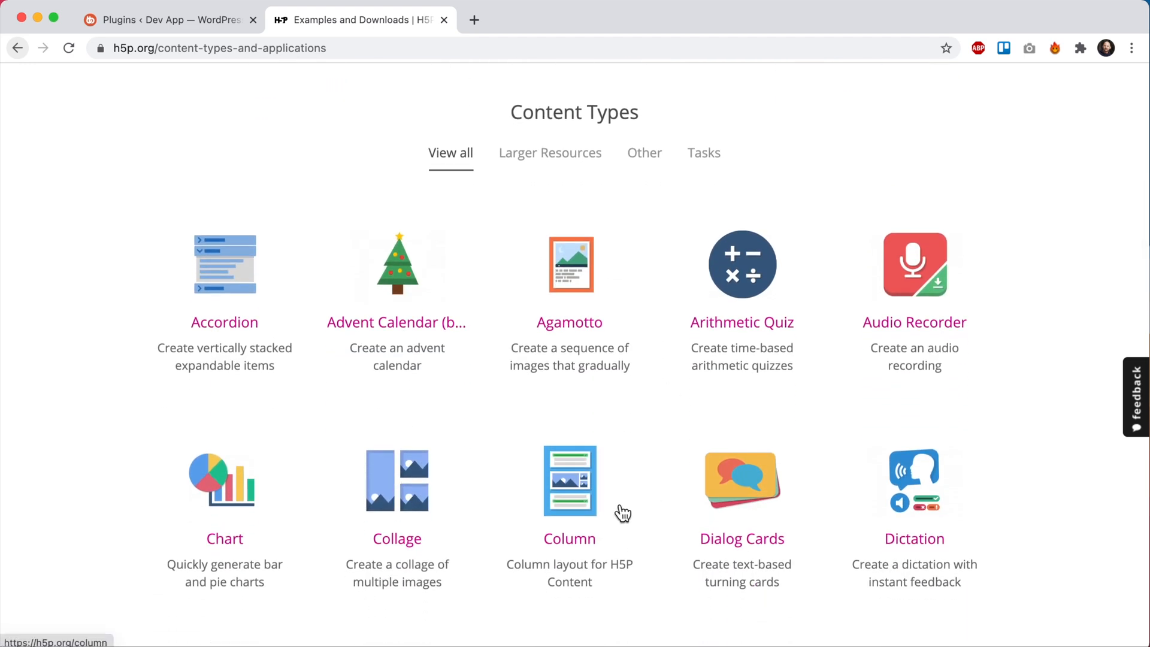
{"action": "scroll", "scroll_direction": "down", "scroll_amount": 3}
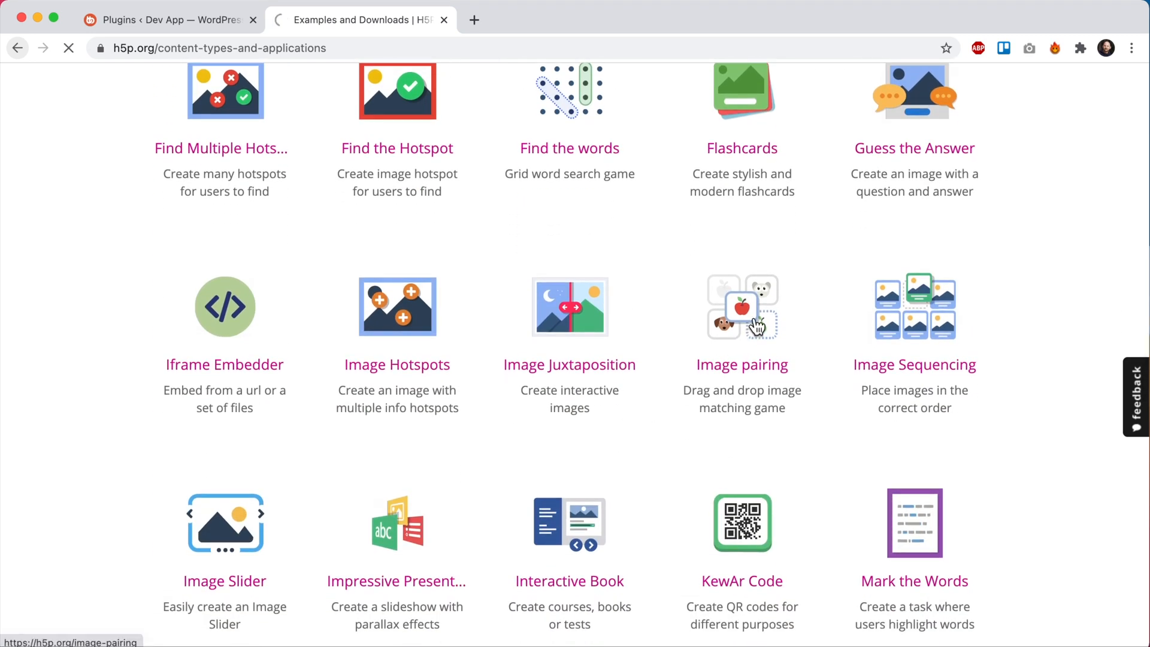
Start the Image pairing example, pairing the horse with zebra stripes and the big cat with its fur
{"action": "left_click", "coordinate": [742, 364]}
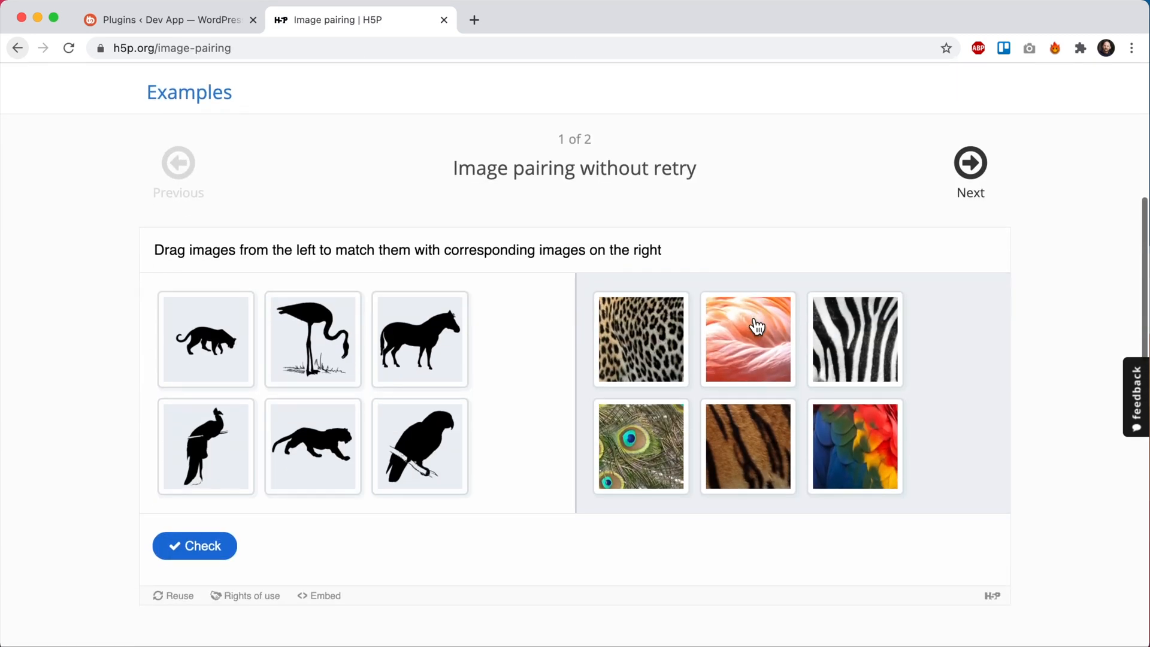
{"action": "scroll", "scroll_direction": "down", "scroll_amount": 3}
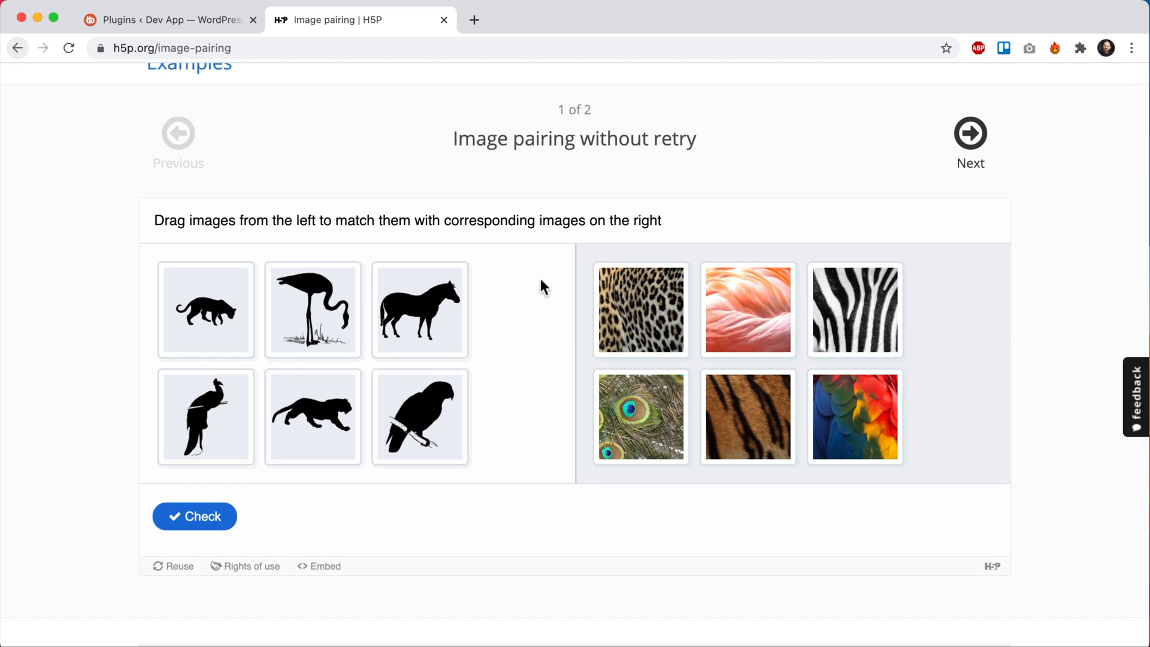
{"action": "left_click", "coordinate": [419, 310]}
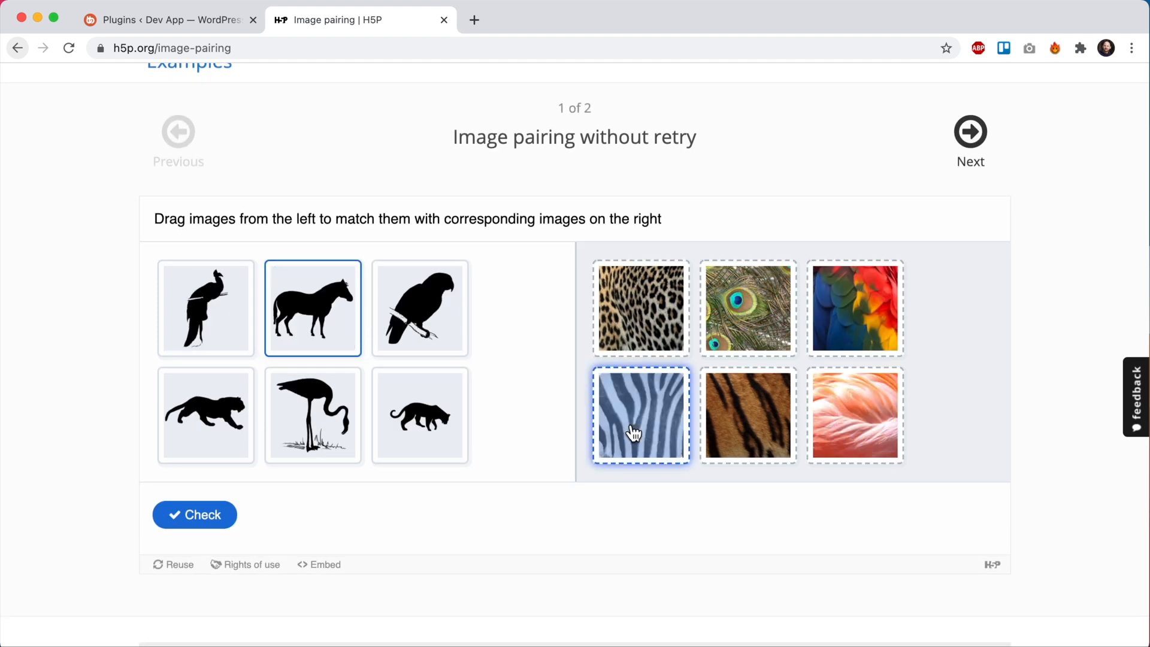
{"action": "left_click_drag", "start_coordinate": [313, 308], "coordinate": [640, 414]}
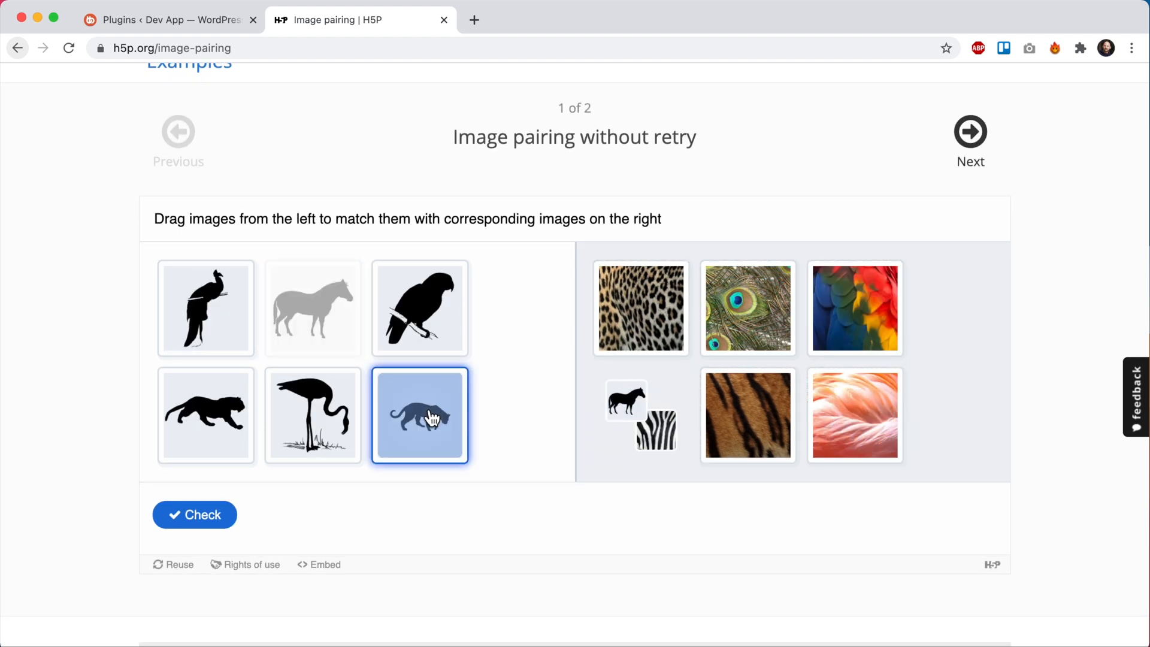
{"action": "left_click_drag", "start_coordinate": [421, 415], "coordinate": [640, 308]}
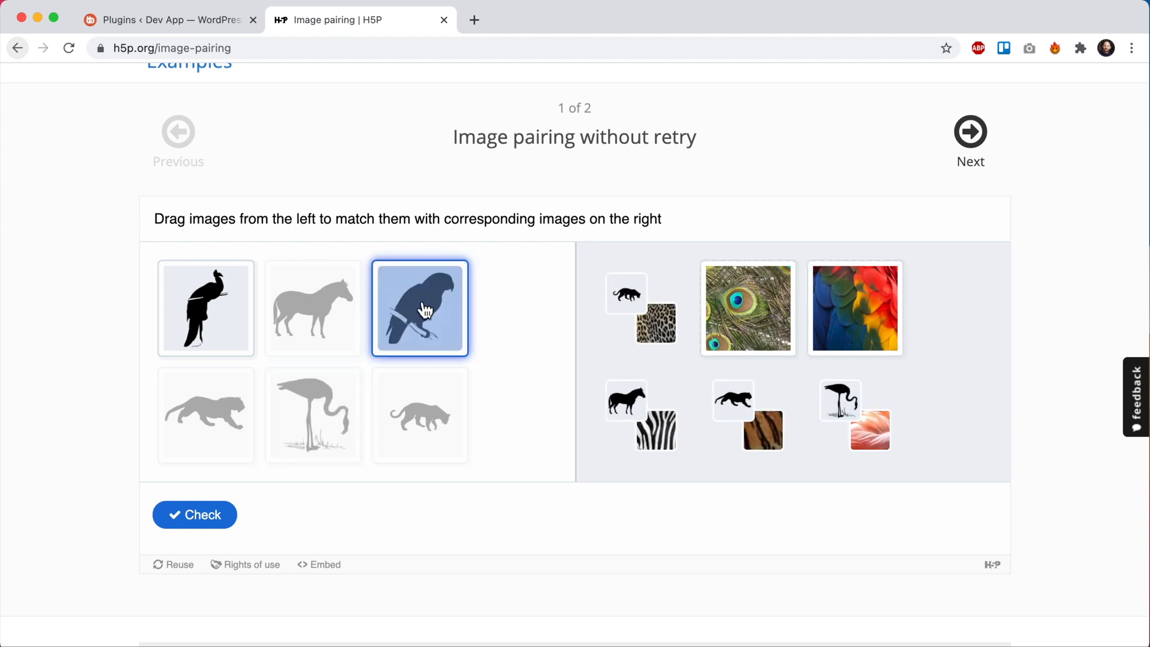
Pair the parrot and peacock with their feathers and check the matches for a 6 of 6 score
{"action": "left_click_drag", "start_coordinate": [421, 308], "coordinate": [855, 308]}
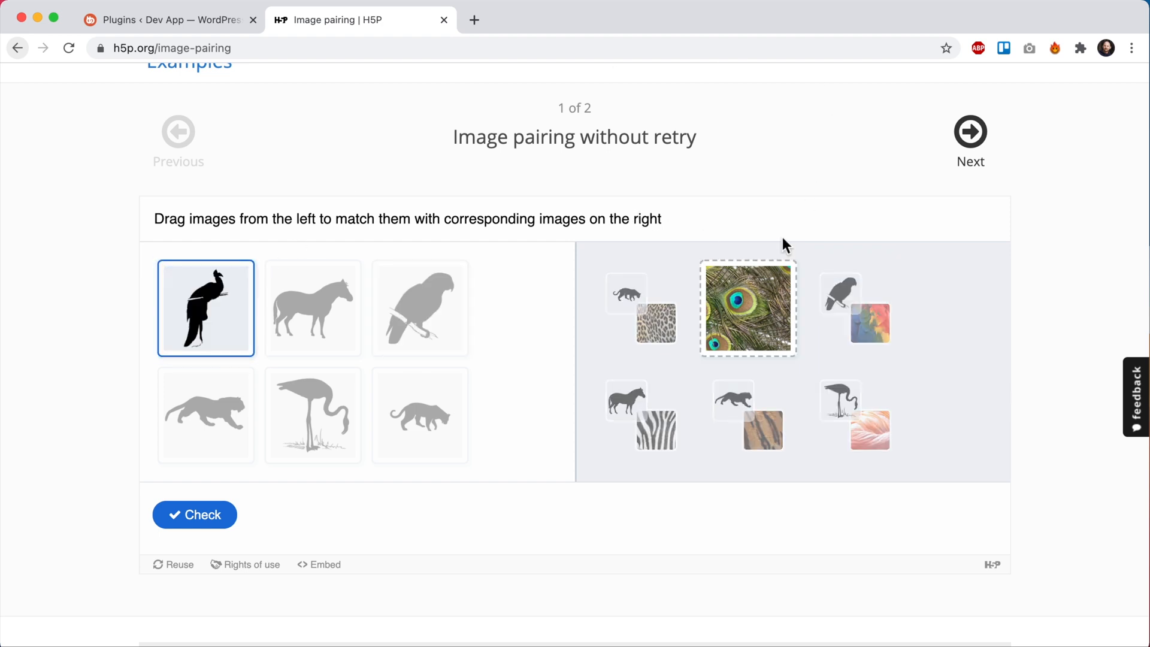
{"action": "left_click", "coordinate": [195, 515]}
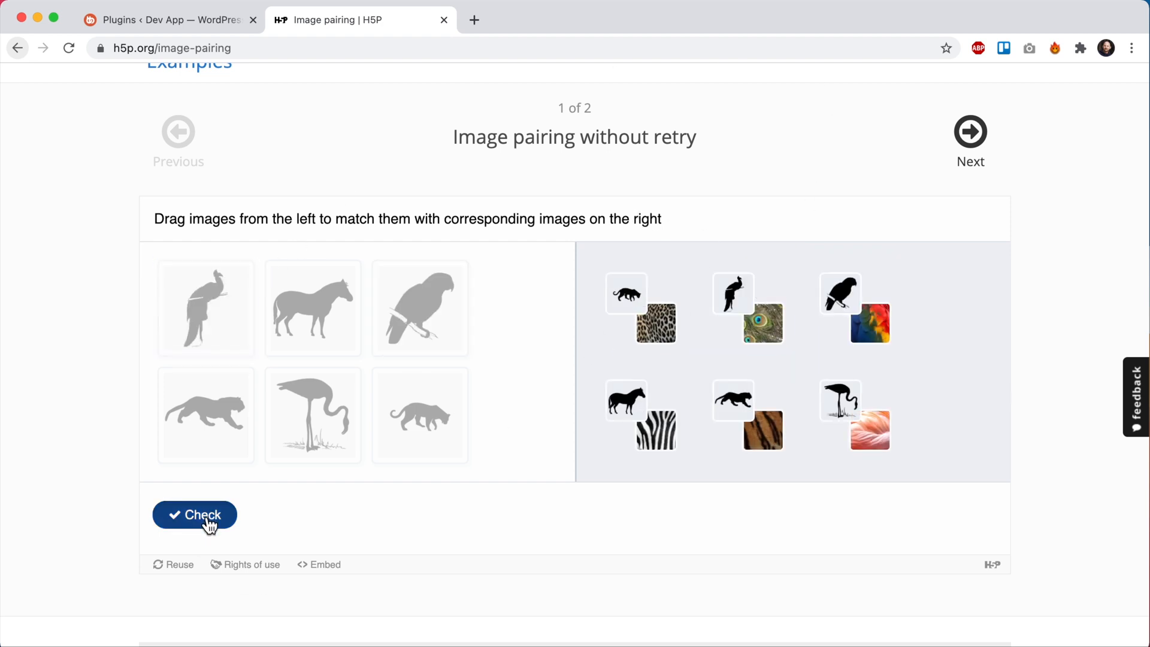
{"action": "left_click", "coordinate": [194, 514]}
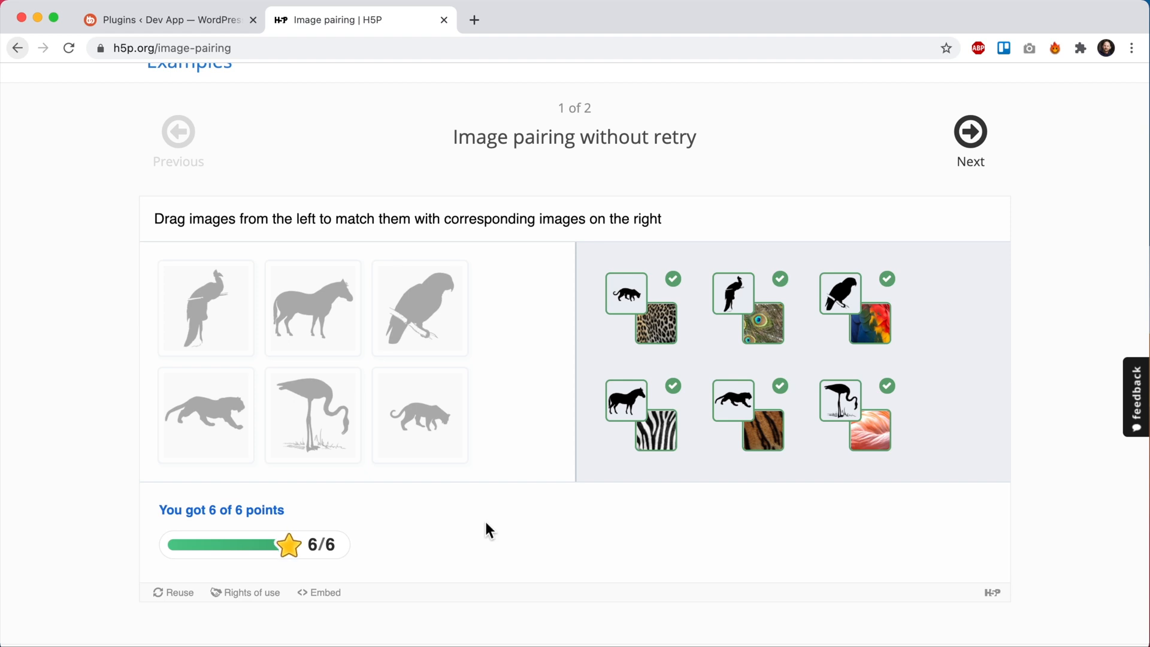
{"action": "mouse_move", "coordinate": [232, 22]}
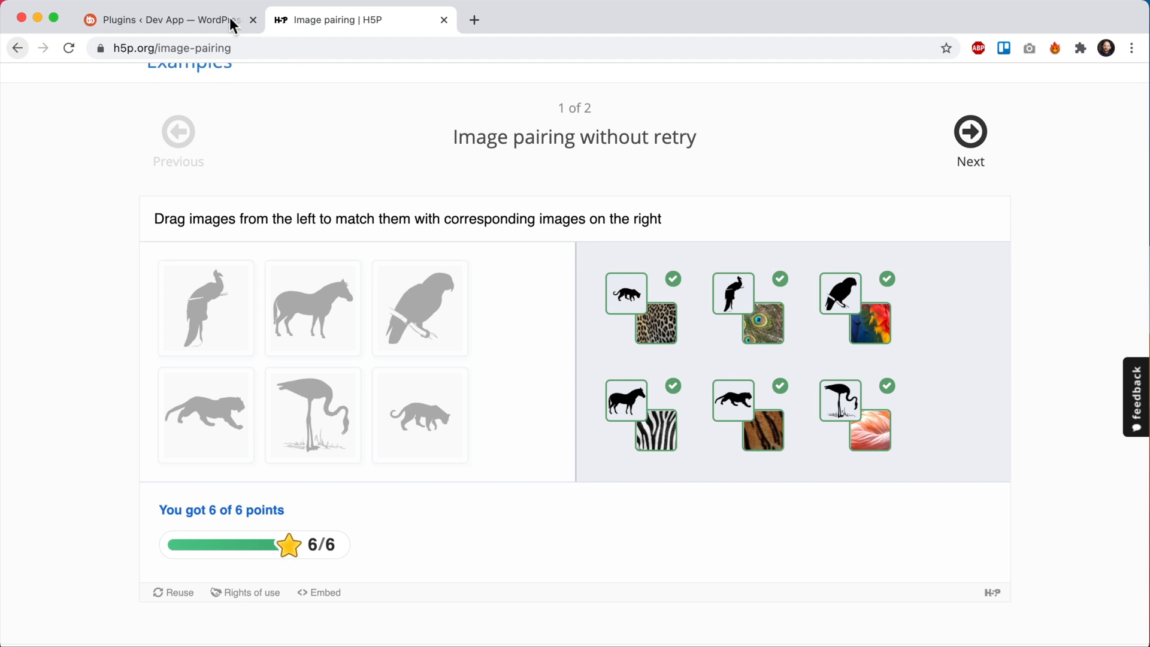
Show the Installed Plugins list with H5P, LearnDash LMS and GamiPress active
{"action": "left_click", "coordinate": [168, 20]}
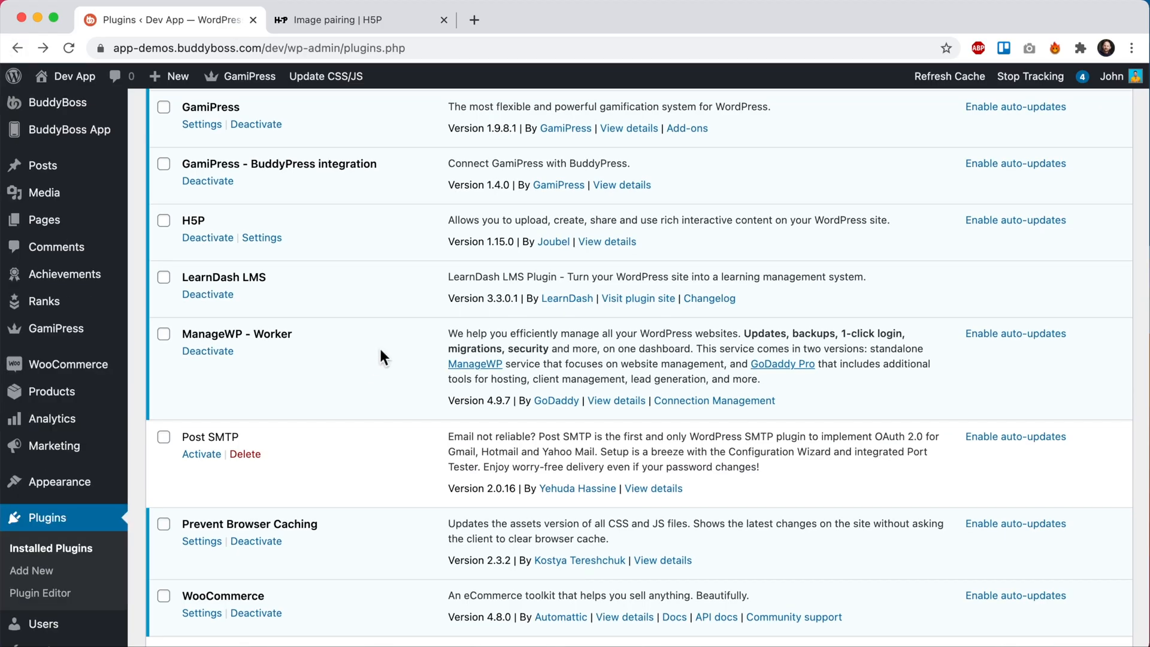
{"action": "mouse_move", "coordinate": [211, 223]}
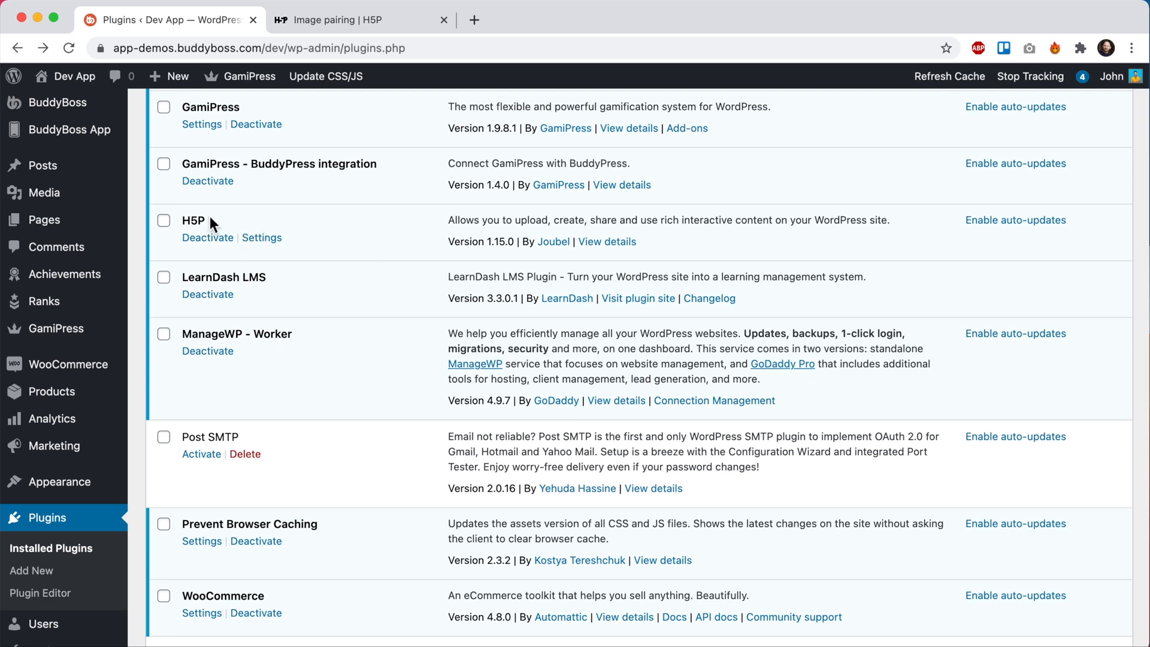
{"action": "mouse_move", "coordinate": [402, 293]}
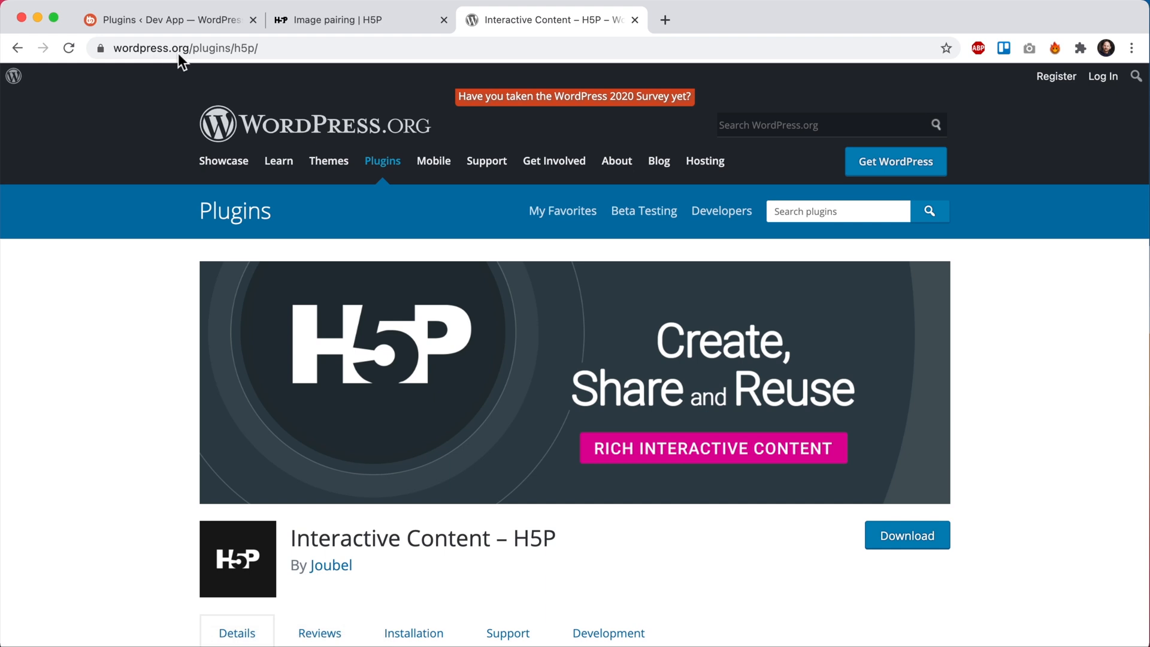
{"action": "mouse_move", "coordinate": [469, 41]}
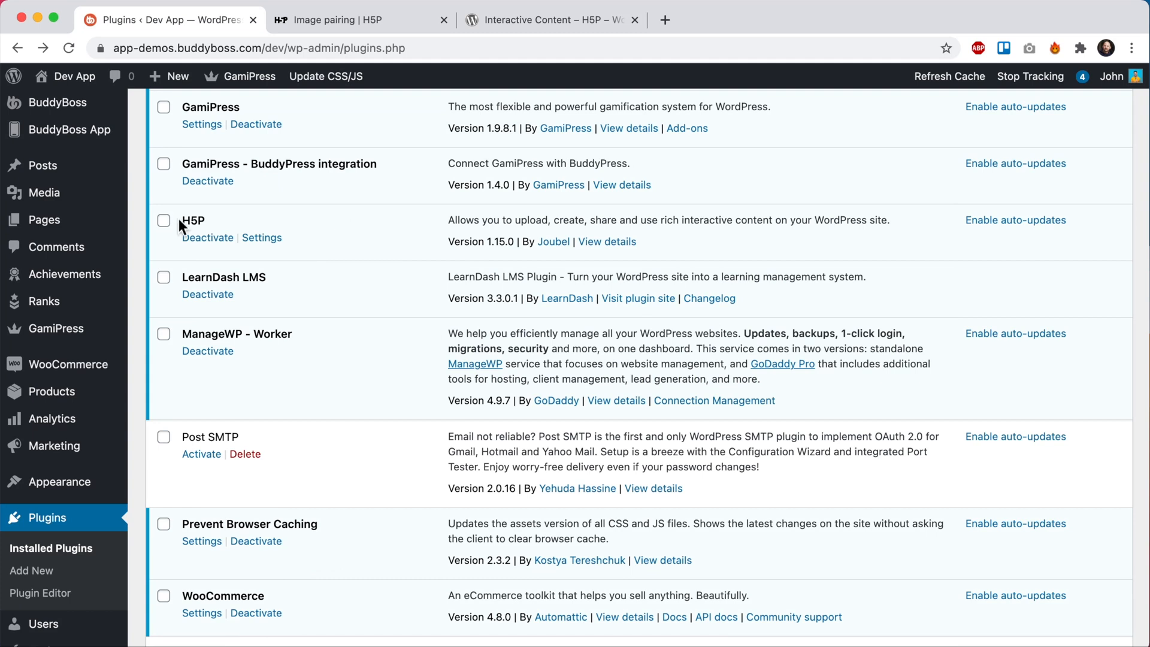
{"action": "mouse_move", "coordinate": [254, 216]}
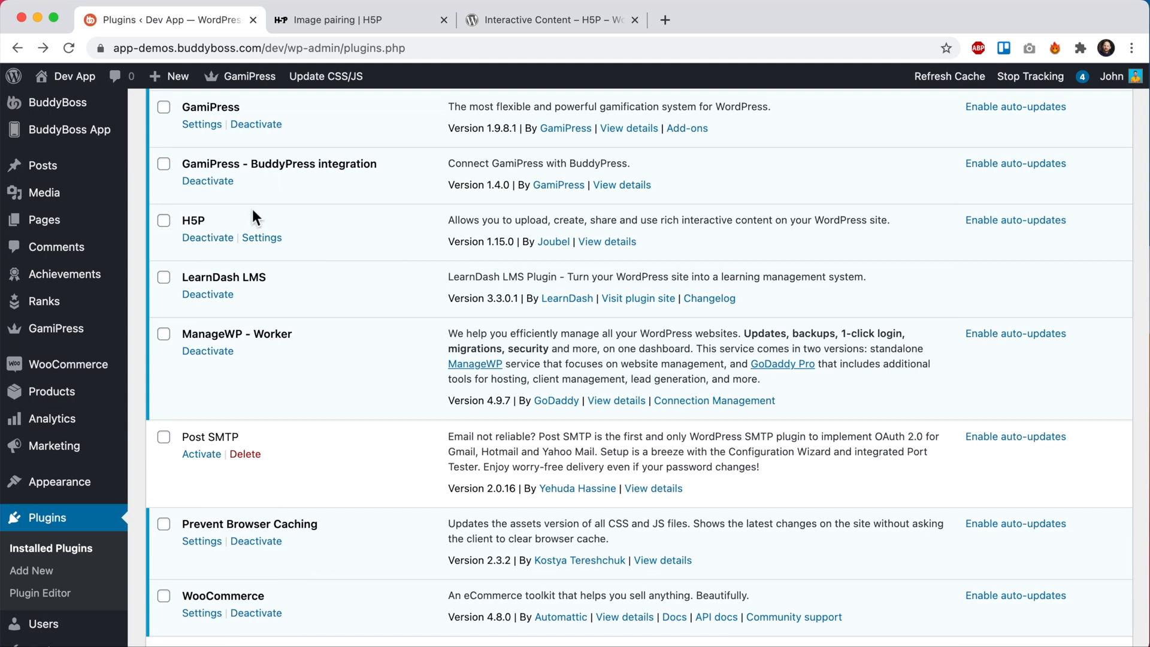
{"action": "mouse_move", "coordinate": [361, 232]}
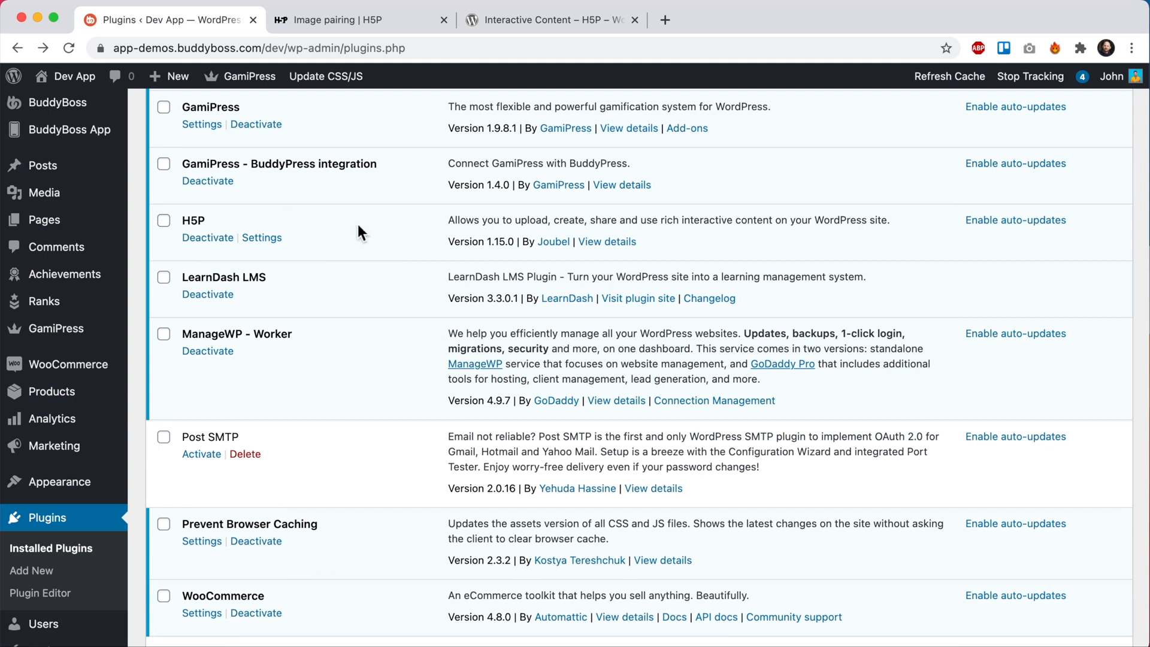
{"action": "mouse_move", "coordinate": [399, 218]}
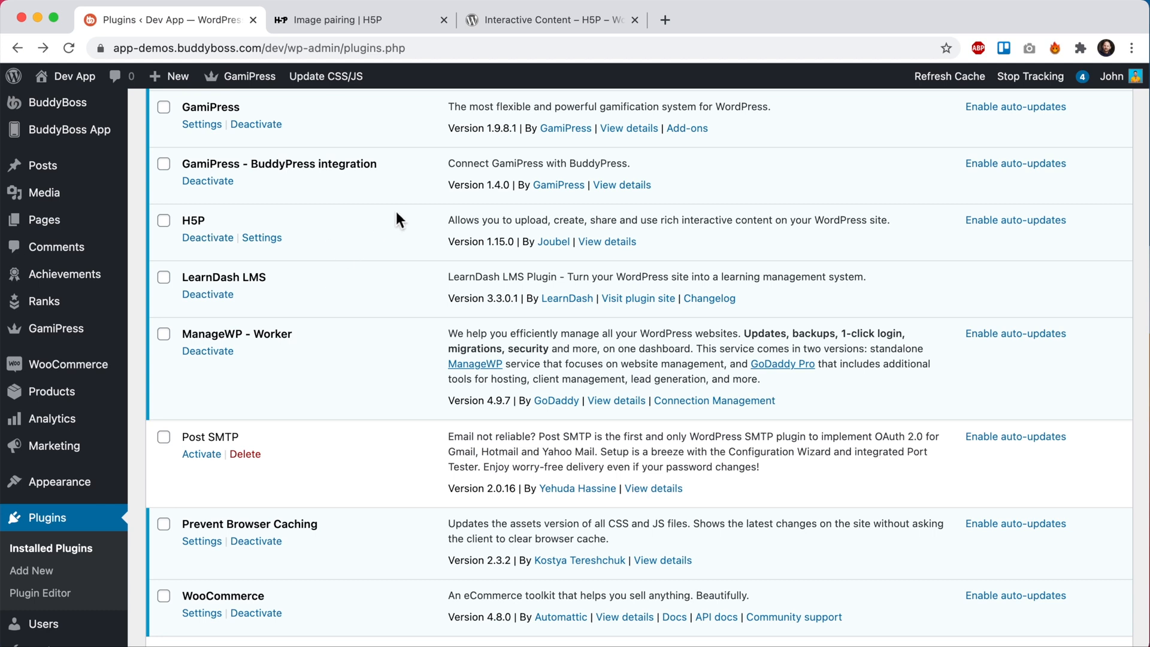
{"action": "mouse_move", "coordinate": [349, 372]}
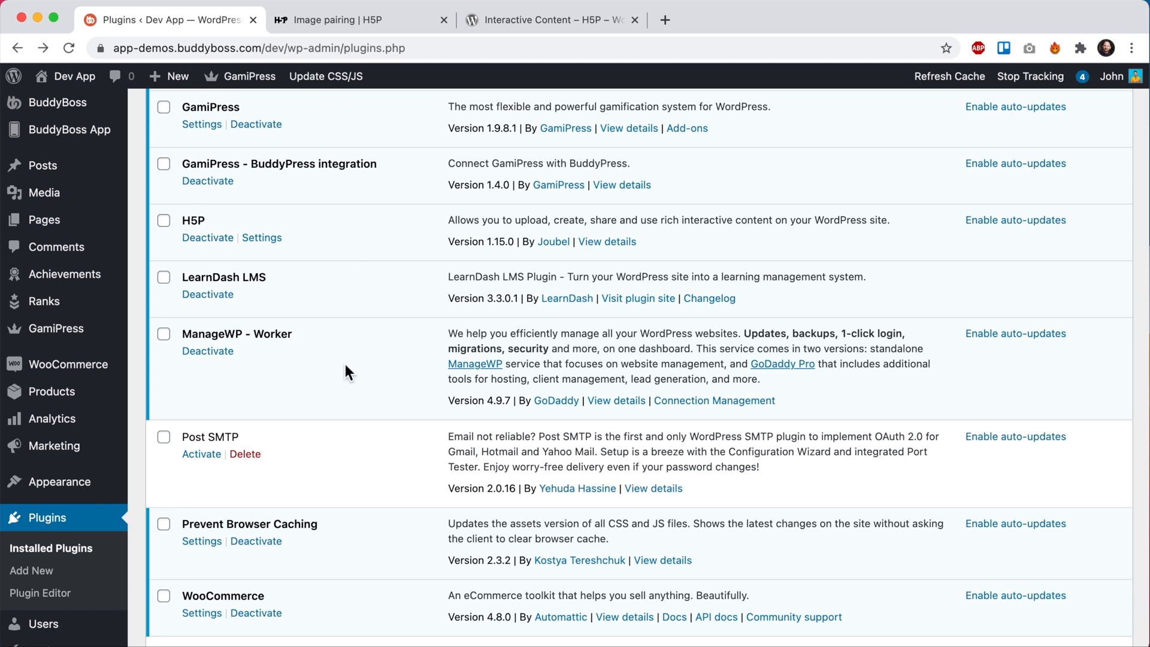
Show the All H5P Content list with items like Iframe Embedder, Accordion and Agamotto
{"action": "scroll", "scroll_direction": "down", "scroll_amount": 3}
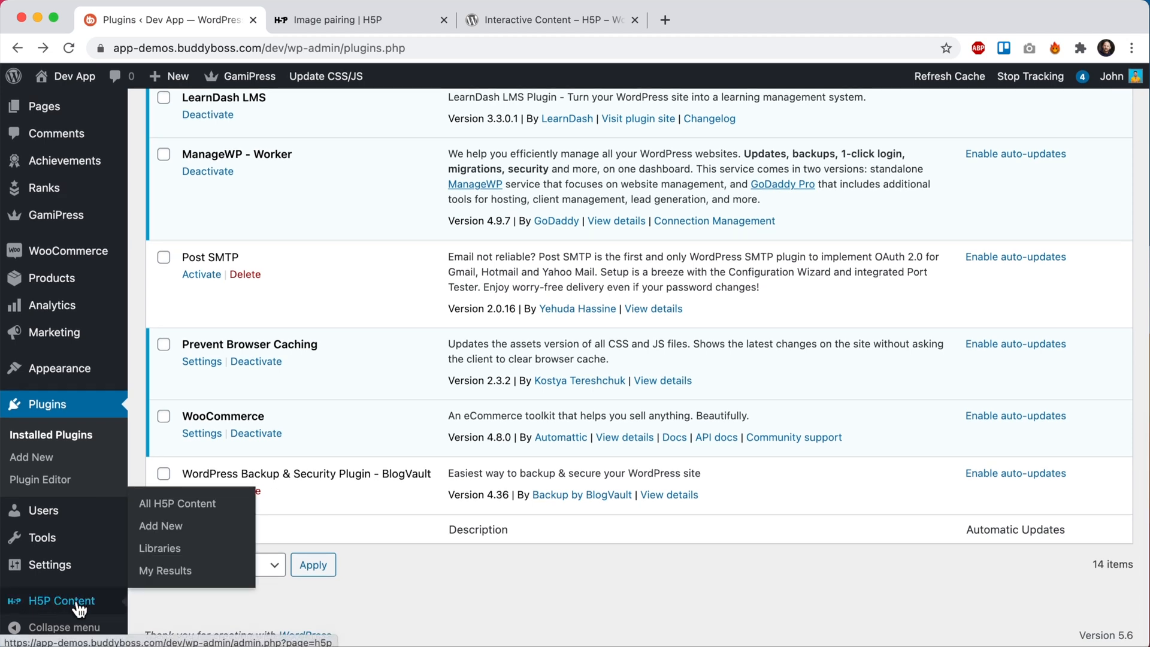
{"action": "left_click", "coordinate": [176, 504]}
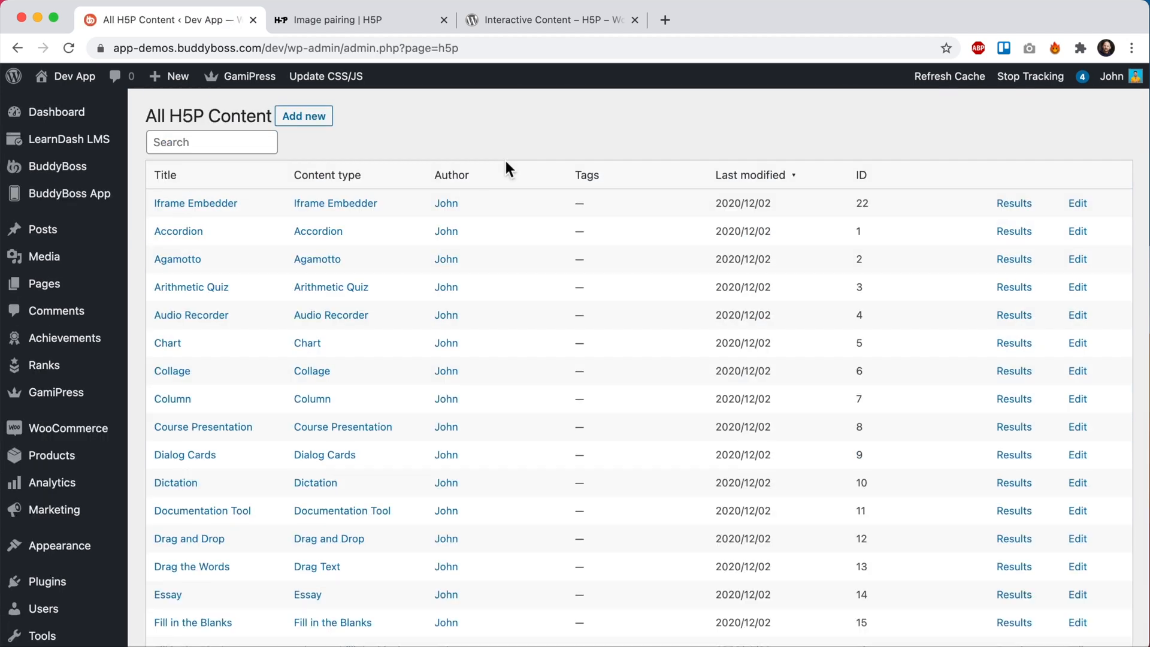
{"action": "mouse_move", "coordinate": [559, 311]}
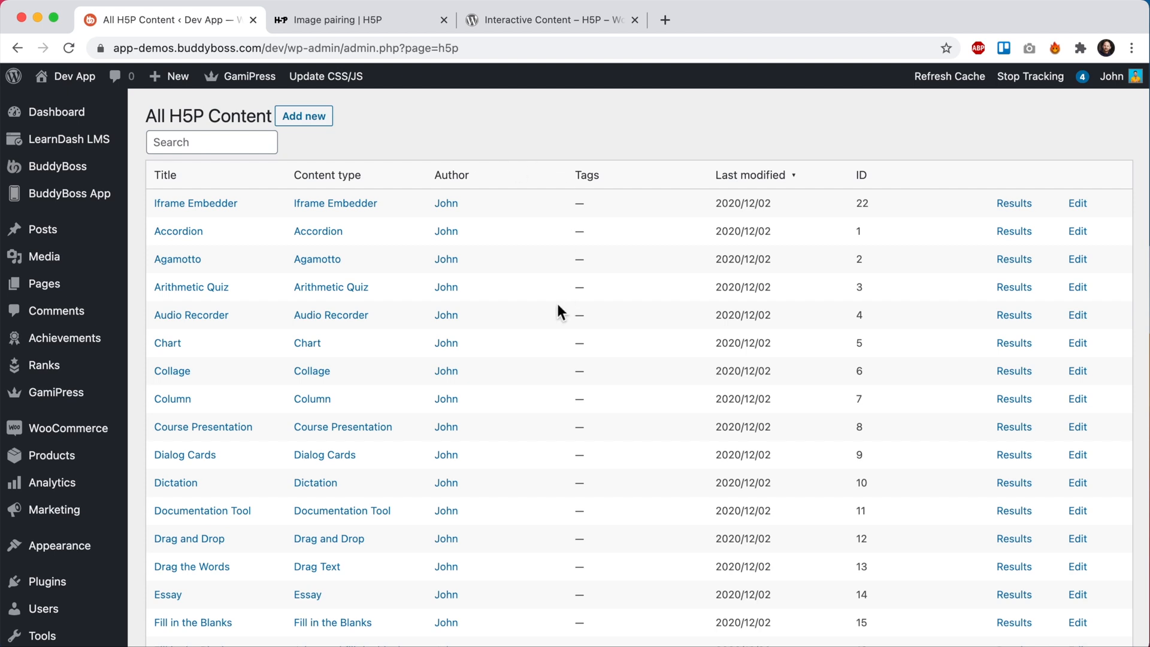
{"action": "mouse_move", "coordinate": [305, 118]}
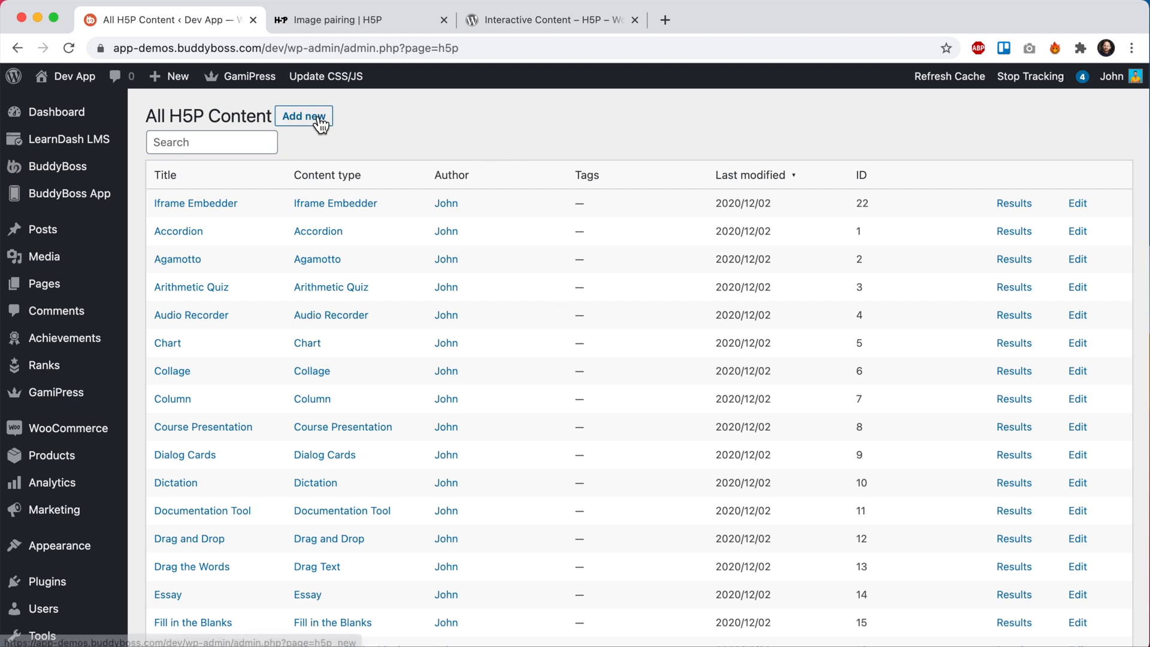
{"action": "left_click", "coordinate": [304, 116]}
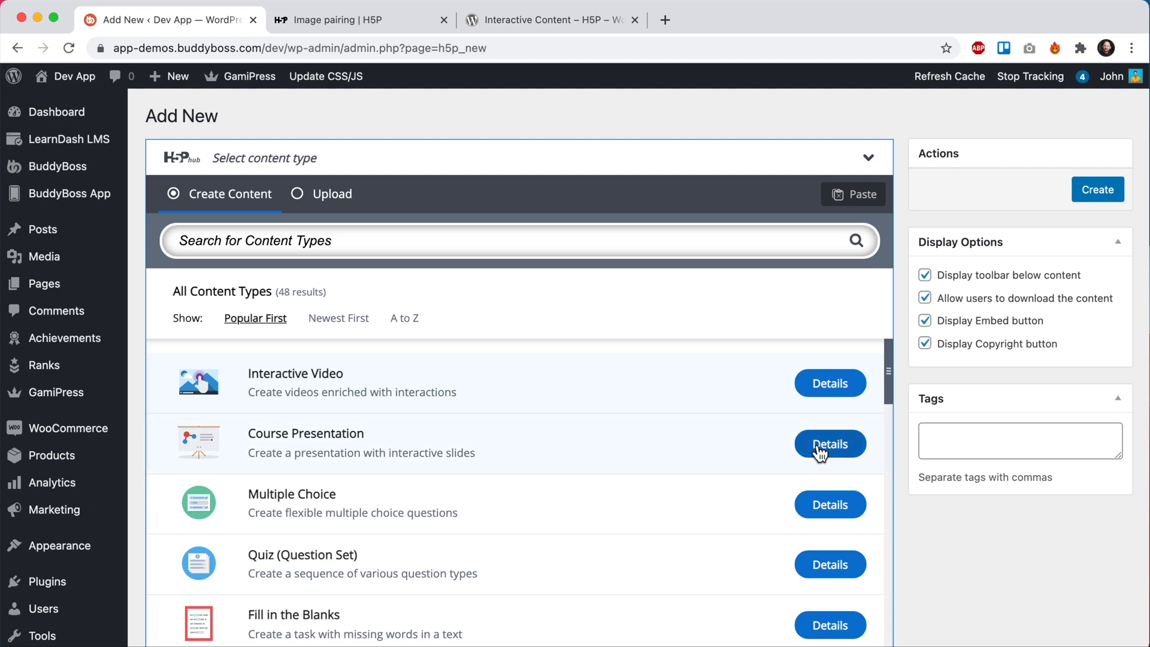
{"action": "scroll", "scroll_direction": "down", "scroll_amount": 3}
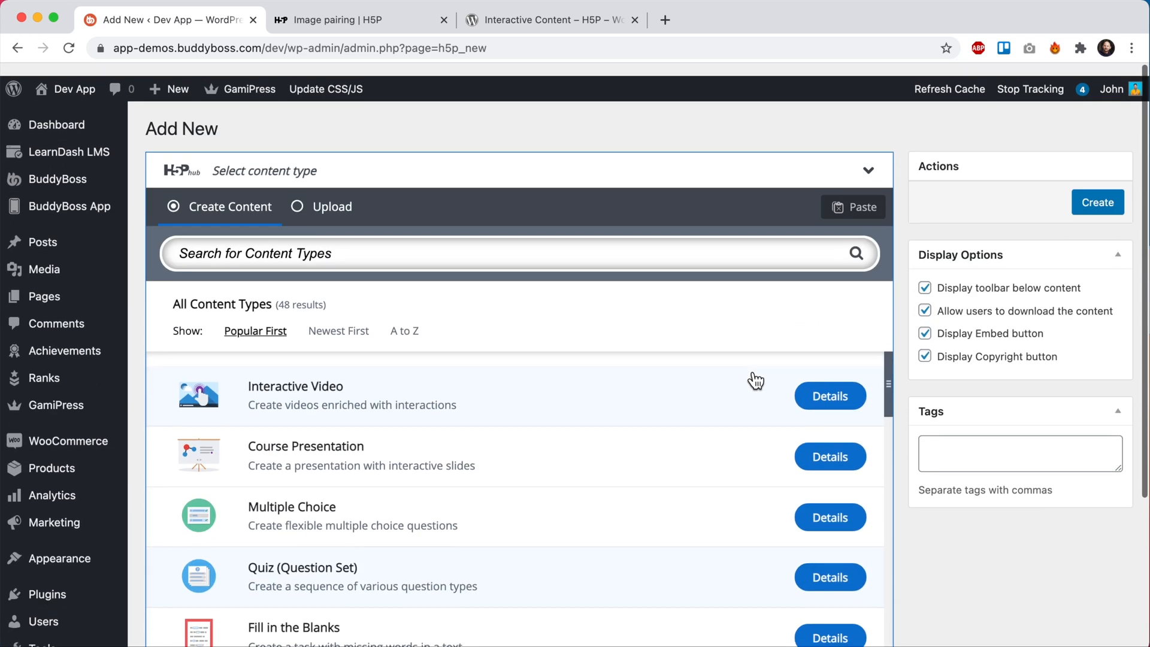
{"action": "left_click", "coordinate": [830, 396]}
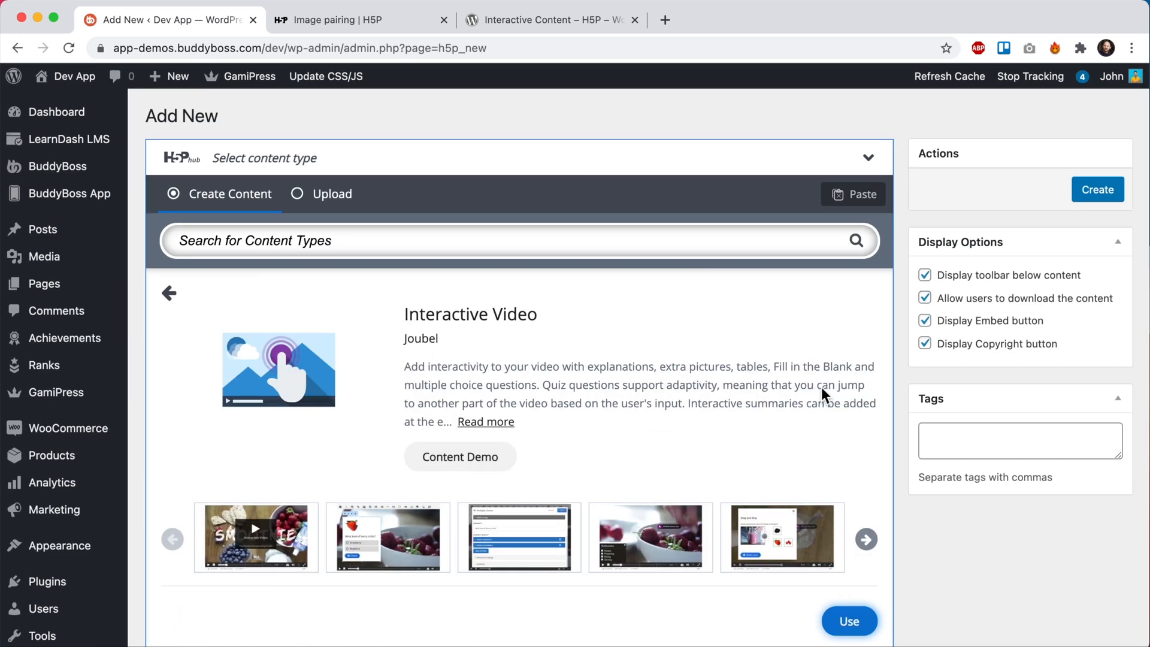
{"action": "left_click", "coordinate": [849, 622]}
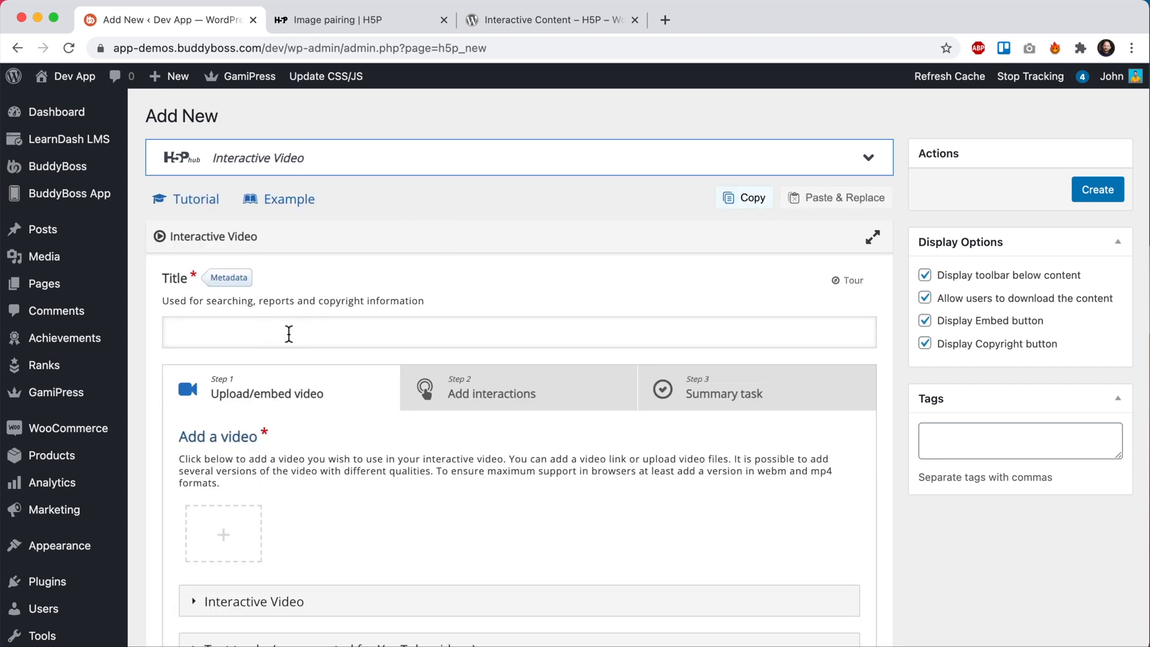
{"action": "mouse_move", "coordinate": [295, 335]}
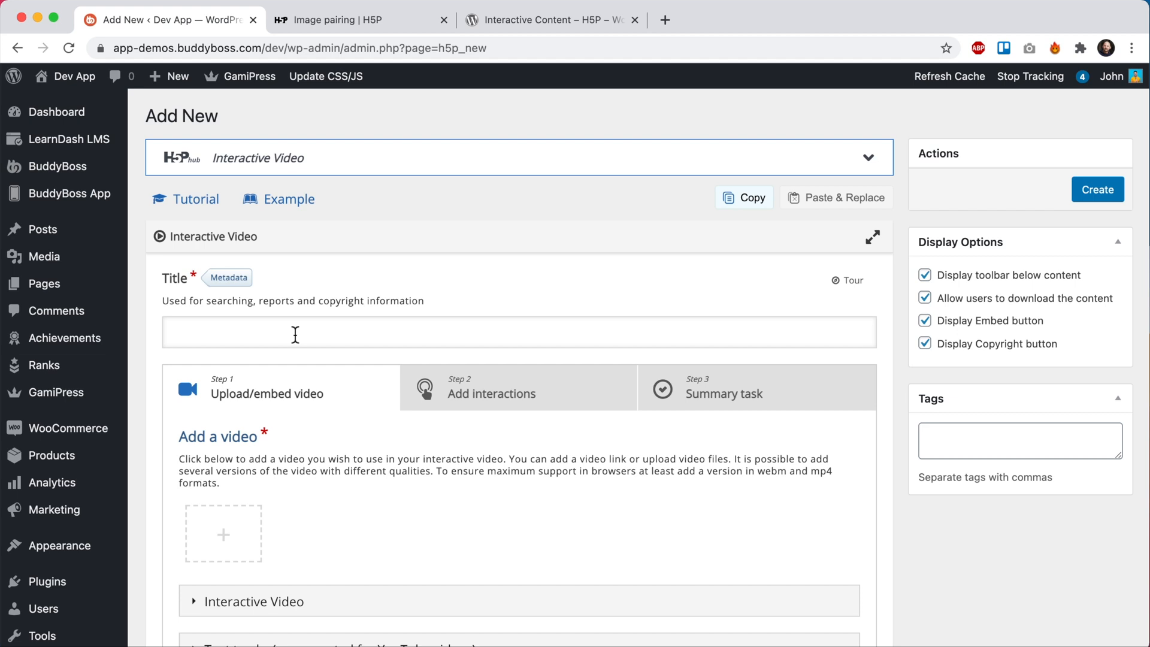
{"action": "mouse_move", "coordinate": [336, 342]}
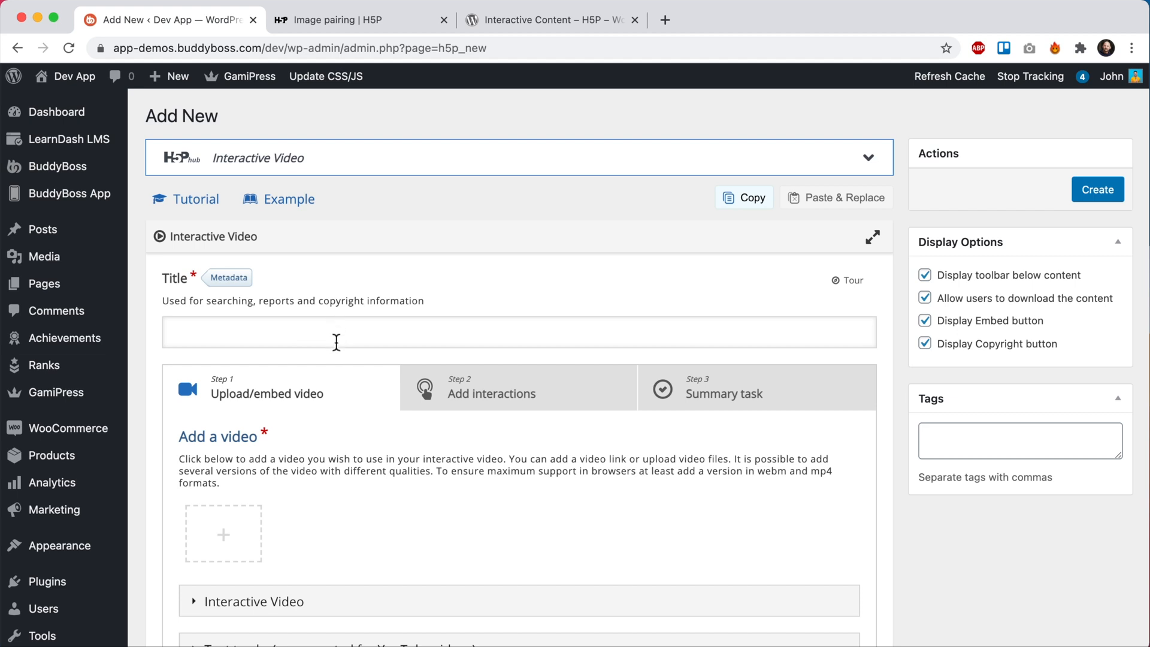
{"action": "scroll", "scroll_direction": "down", "scroll_amount": 3}
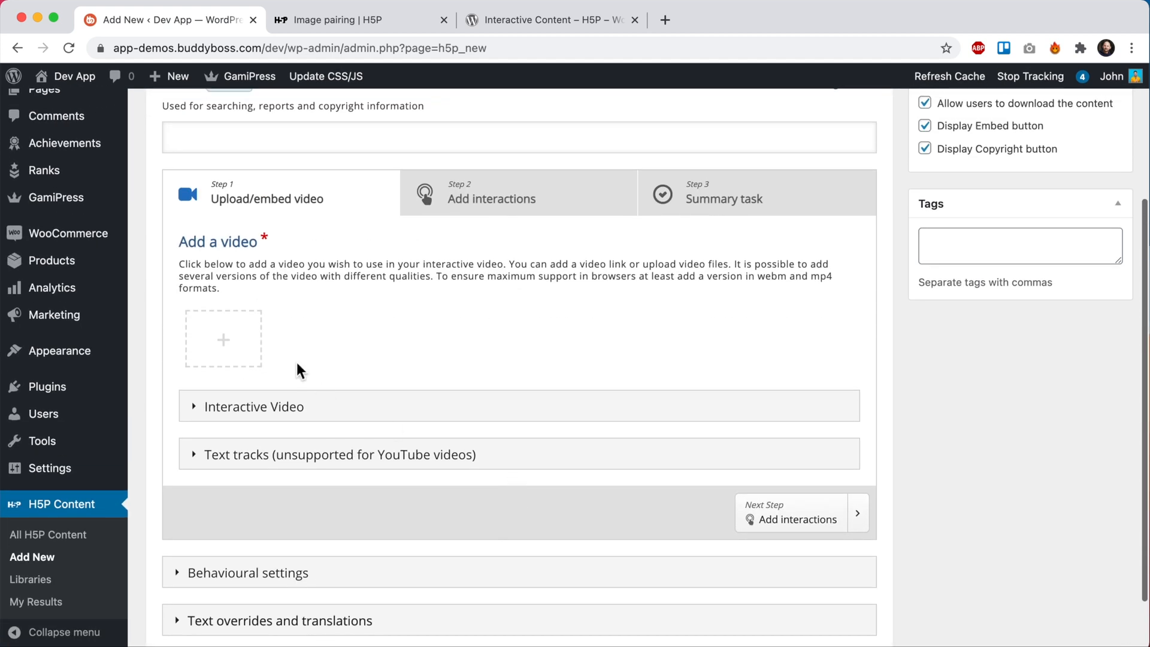
{"action": "left_click", "coordinate": [253, 407]}
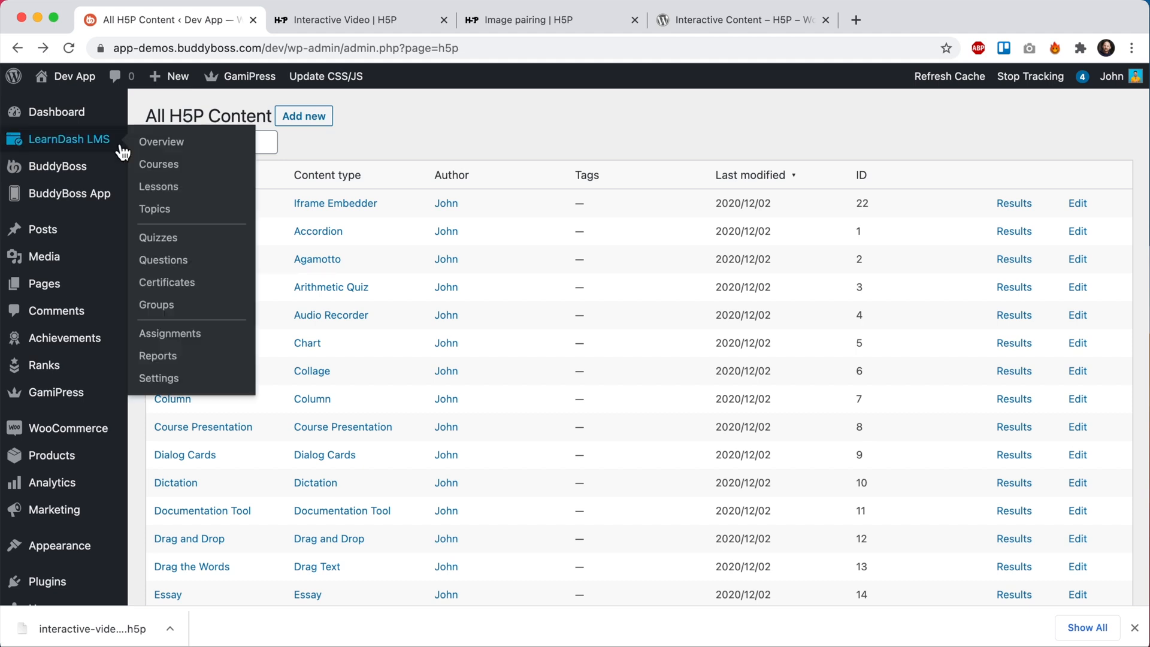
From the LearnDash Lessons list, edit the Image Pairing lesson in the block editor
{"action": "left_click", "coordinate": [158, 187]}
{"action": "type", "text": "image pai"}
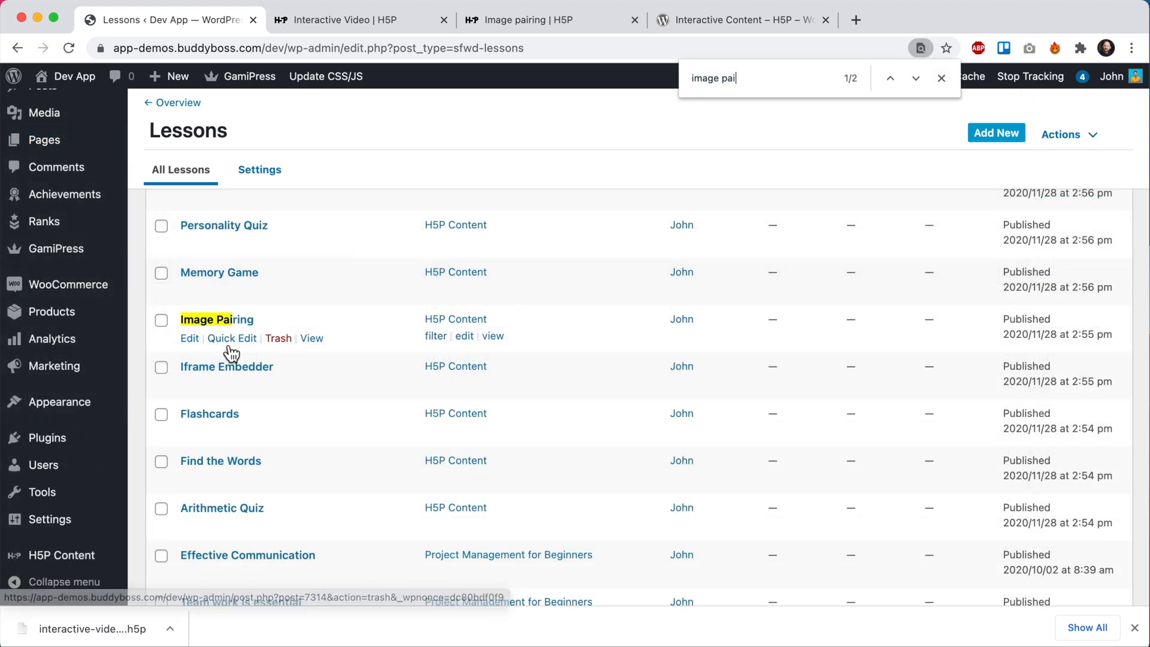
{"action": "left_click", "coordinate": [189, 338]}
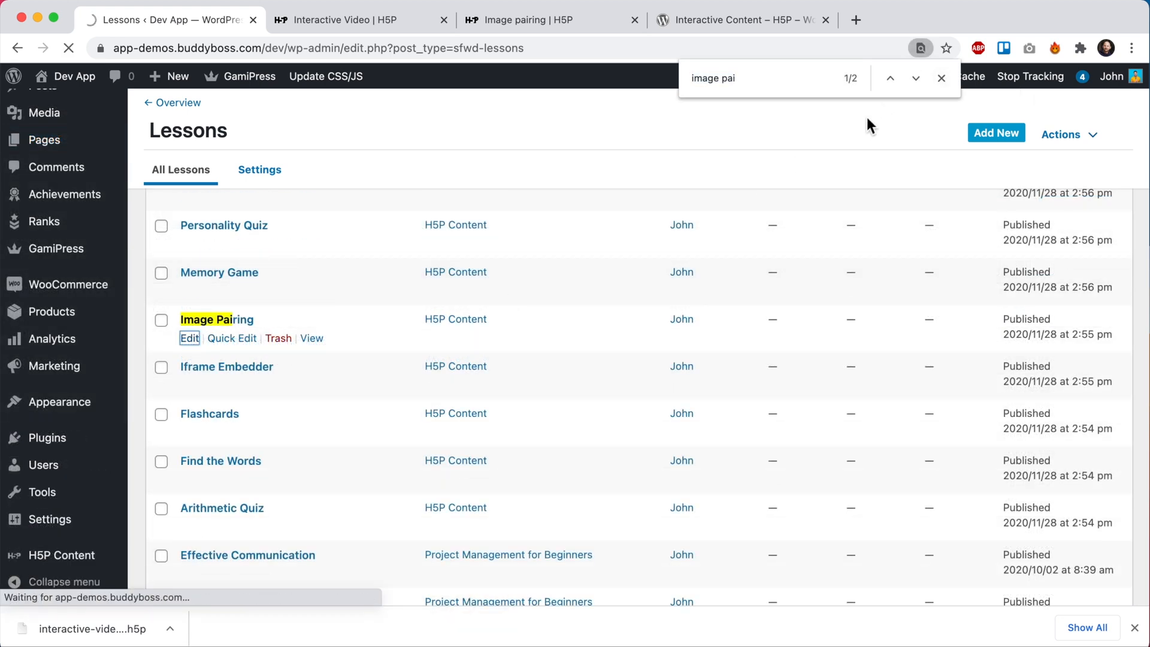
{"action": "left_click", "coordinate": [189, 337]}
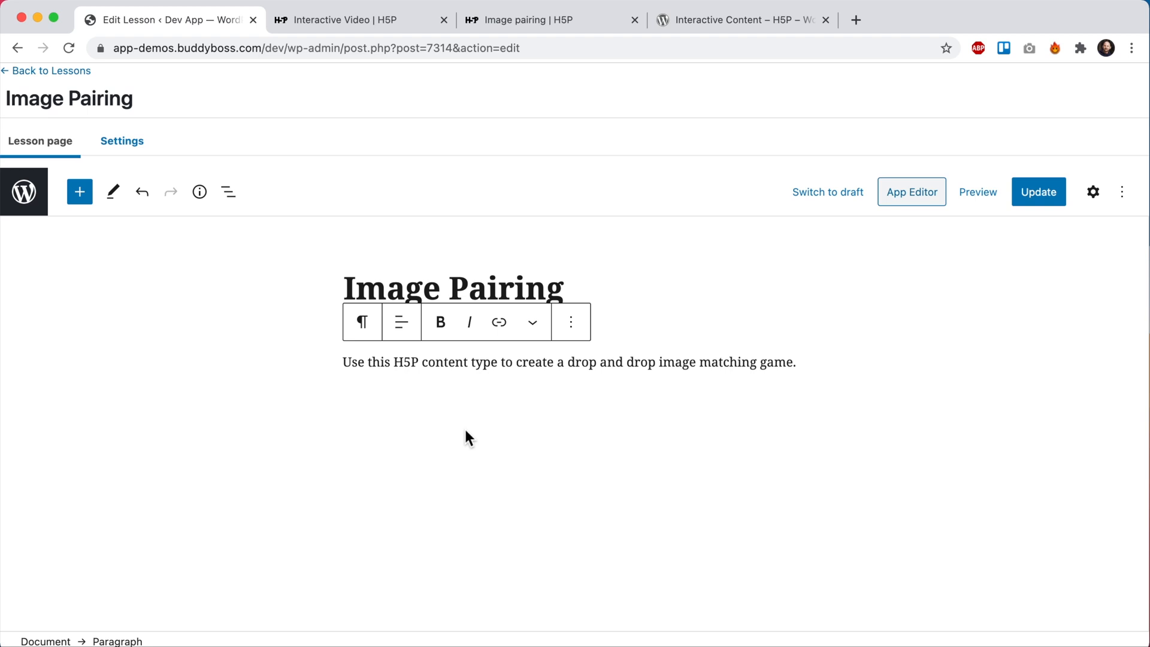
{"action": "mouse_move", "coordinate": [540, 459]}
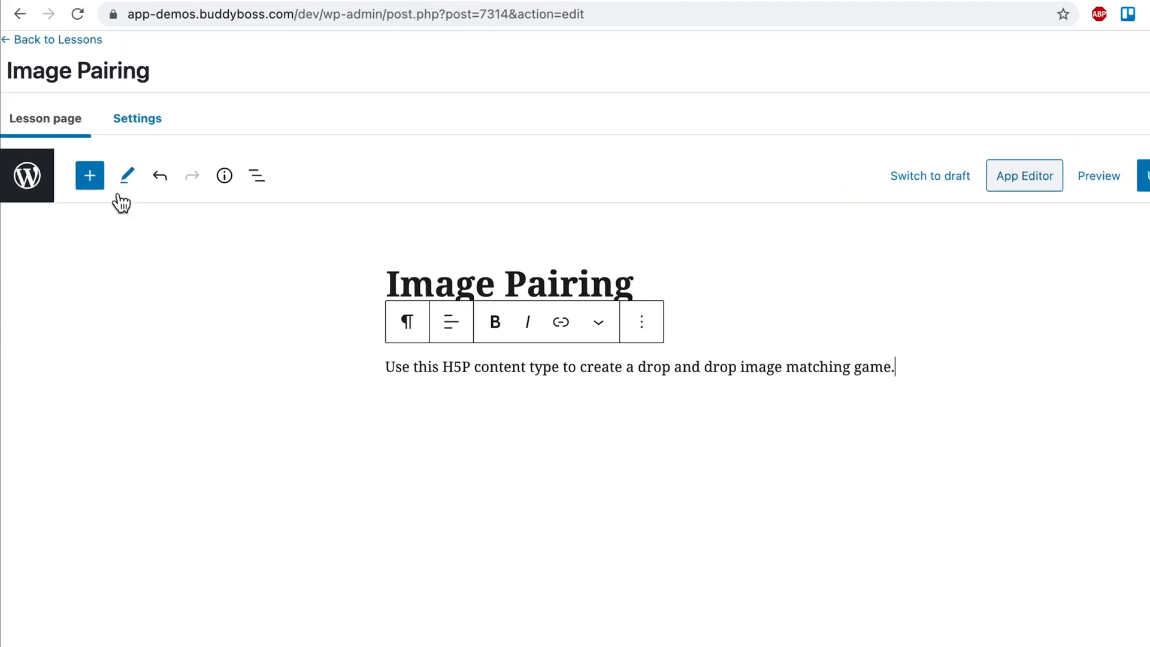
Insert an H5P block below the lesson description via the block inserter search for 'H5P'
{"action": "left_click", "coordinate": [90, 175]}
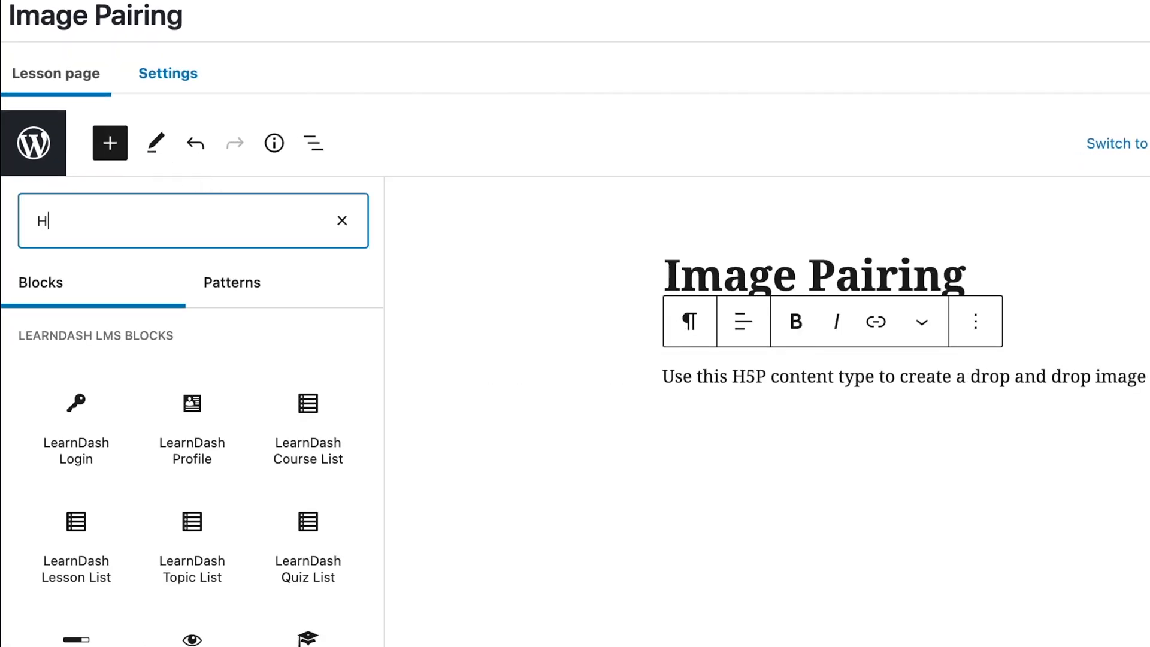
{"action": "type", "text": "5P"}
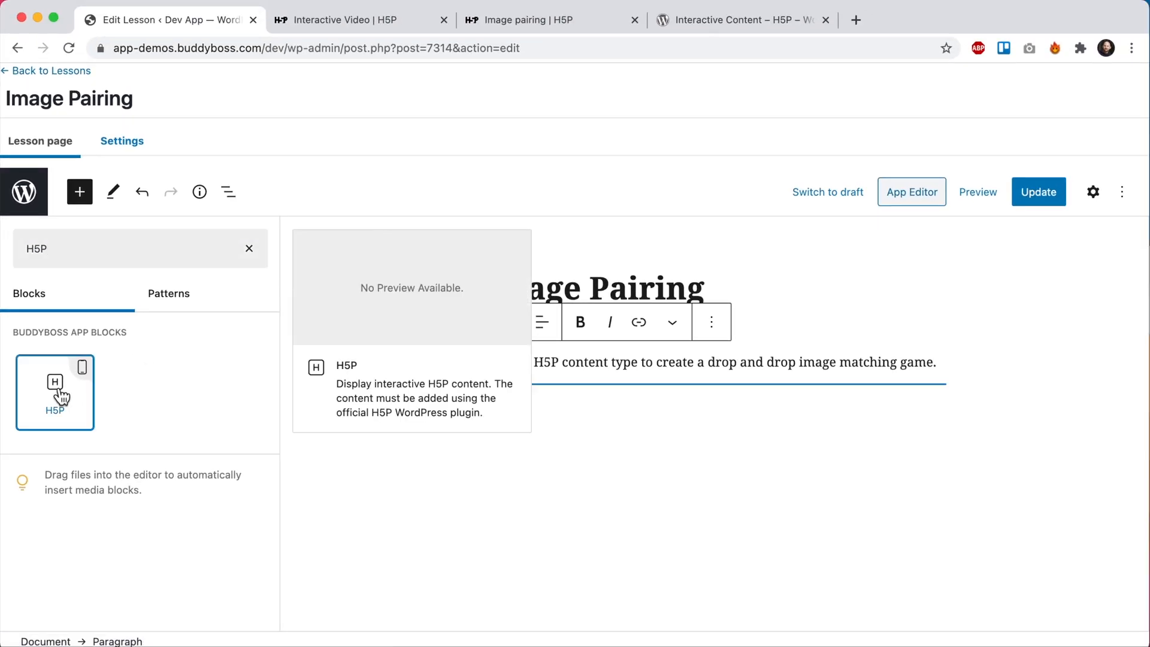
{"action": "left_click", "coordinate": [53, 392]}
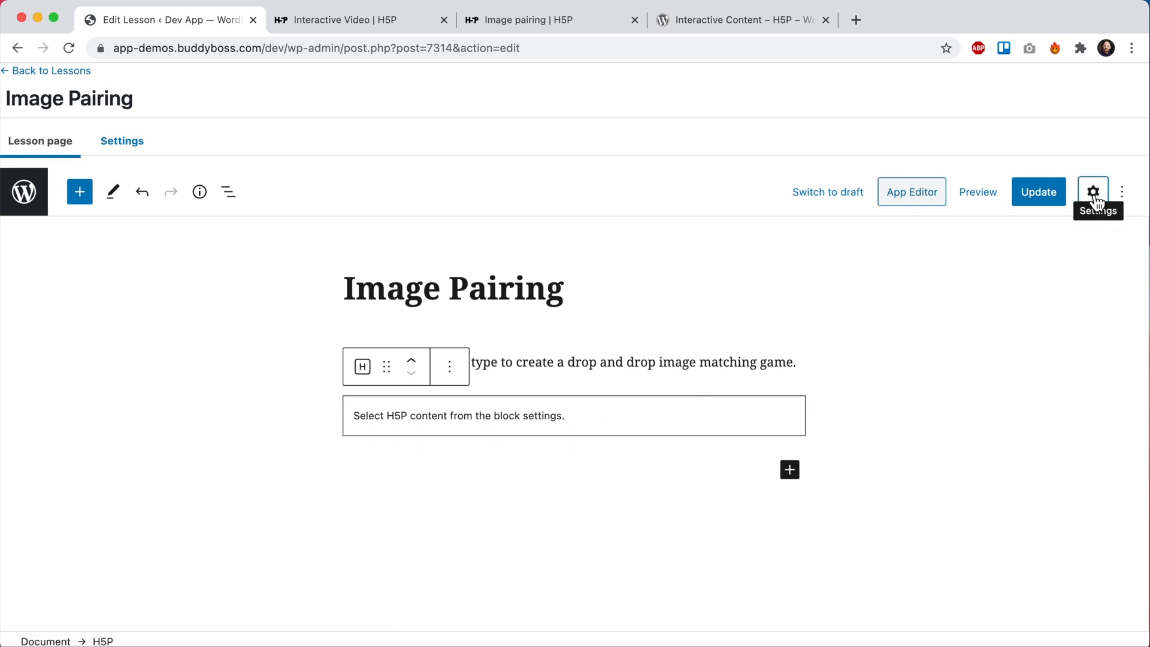
Choose Image Pairing as the H5P block's content in its settings sidebar
{"action": "left_click", "coordinate": [1094, 192]}
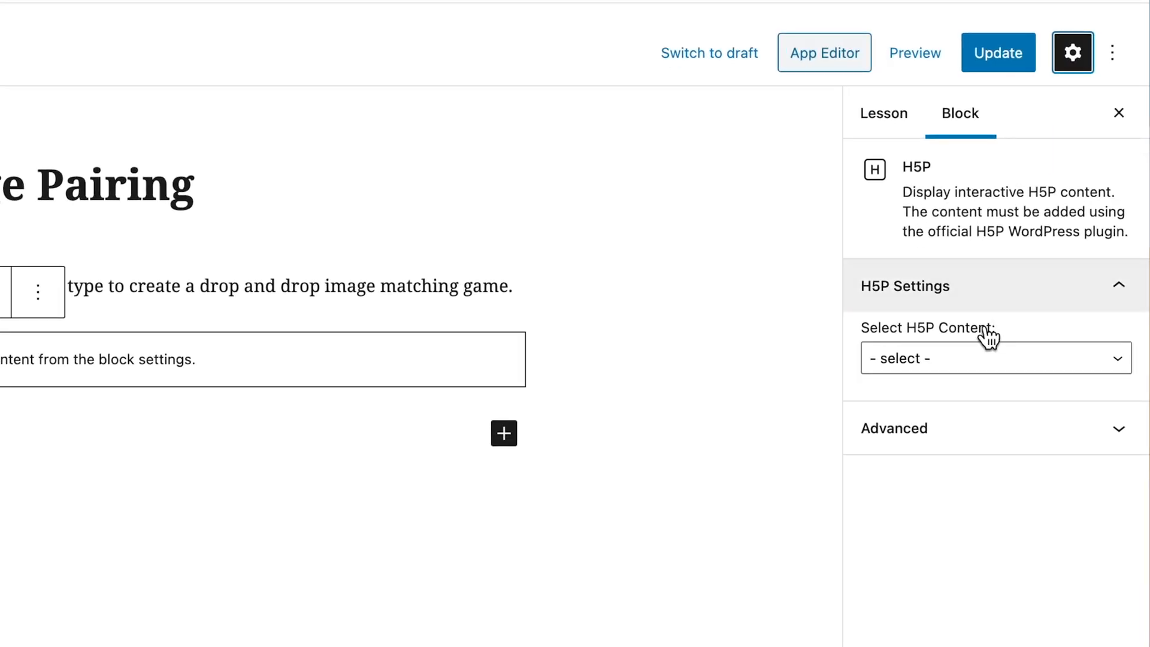
{"action": "left_click", "coordinate": [996, 358]}
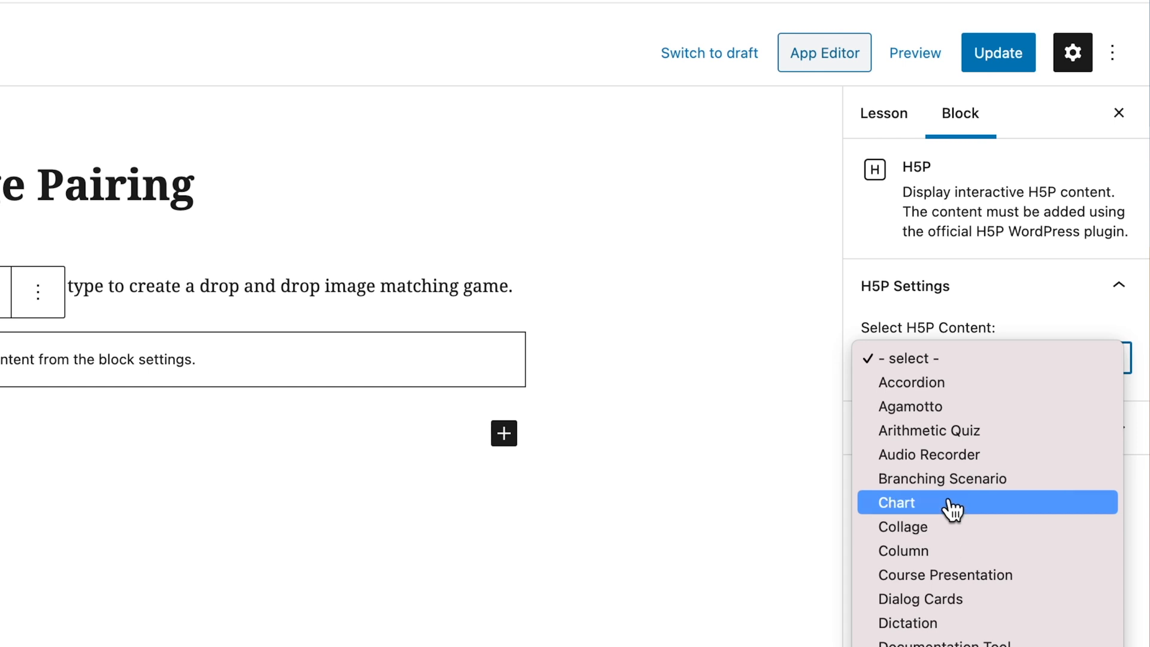
{"action": "mouse_move", "coordinate": [965, 438]}
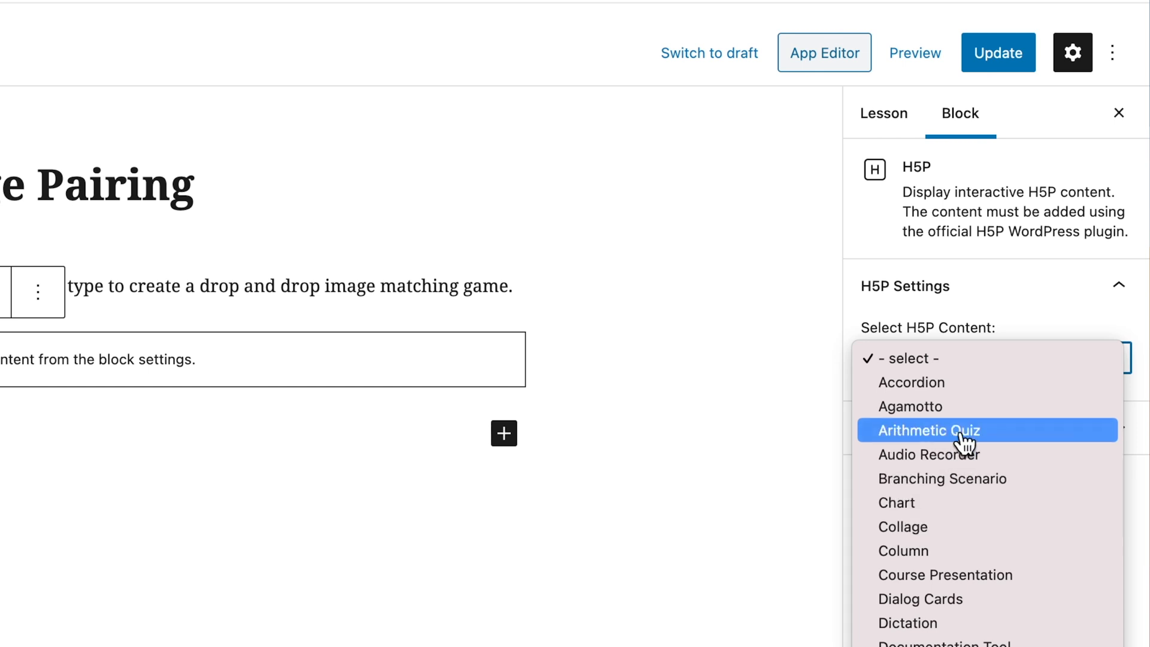
{"action": "scroll", "scroll_direction": "down", "scroll_amount": 3}
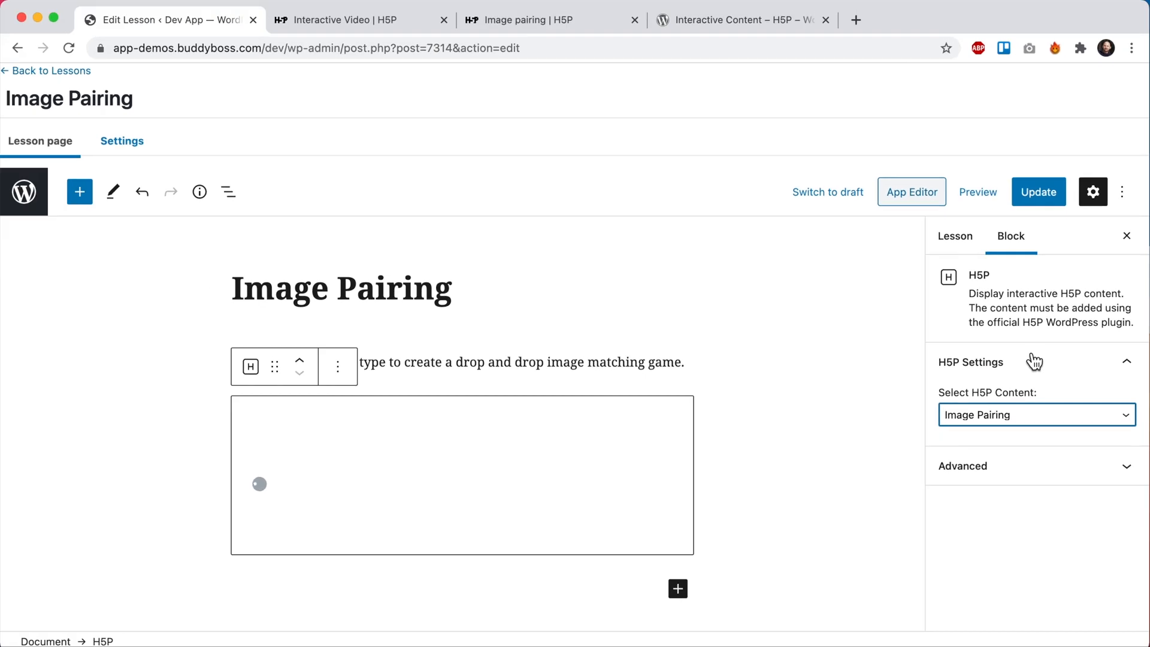
Update the lesson and follow the 'Lesson Updated' notice to view it on the site
{"action": "left_click", "coordinate": [1039, 192]}
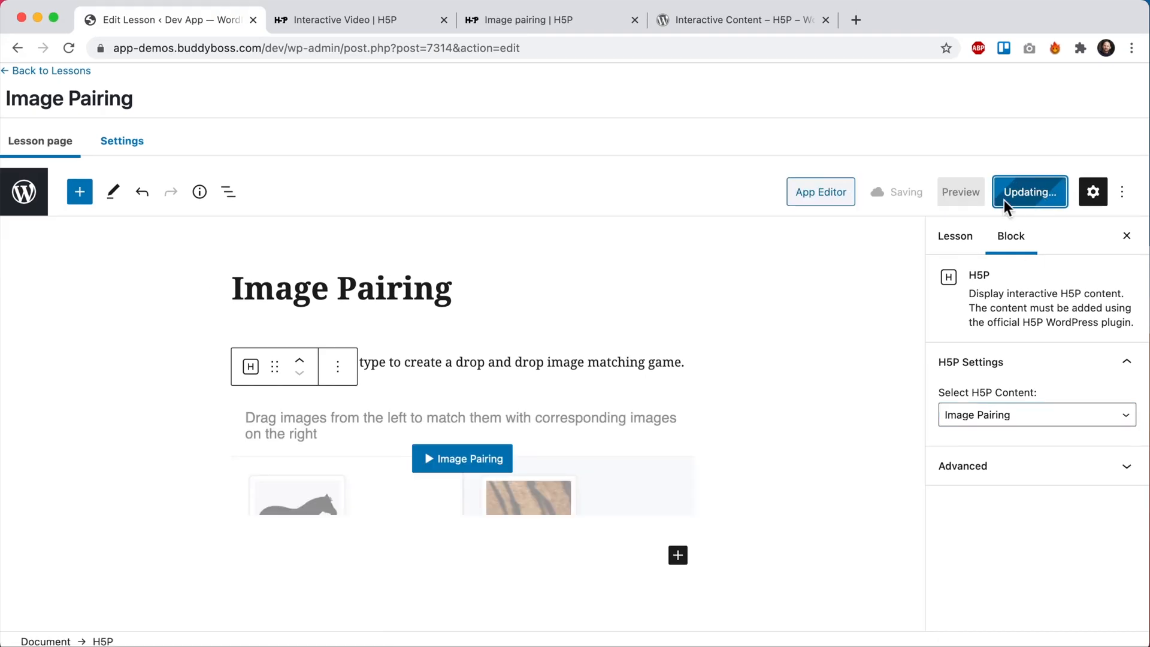
{"action": "left_click", "coordinate": [1030, 192]}
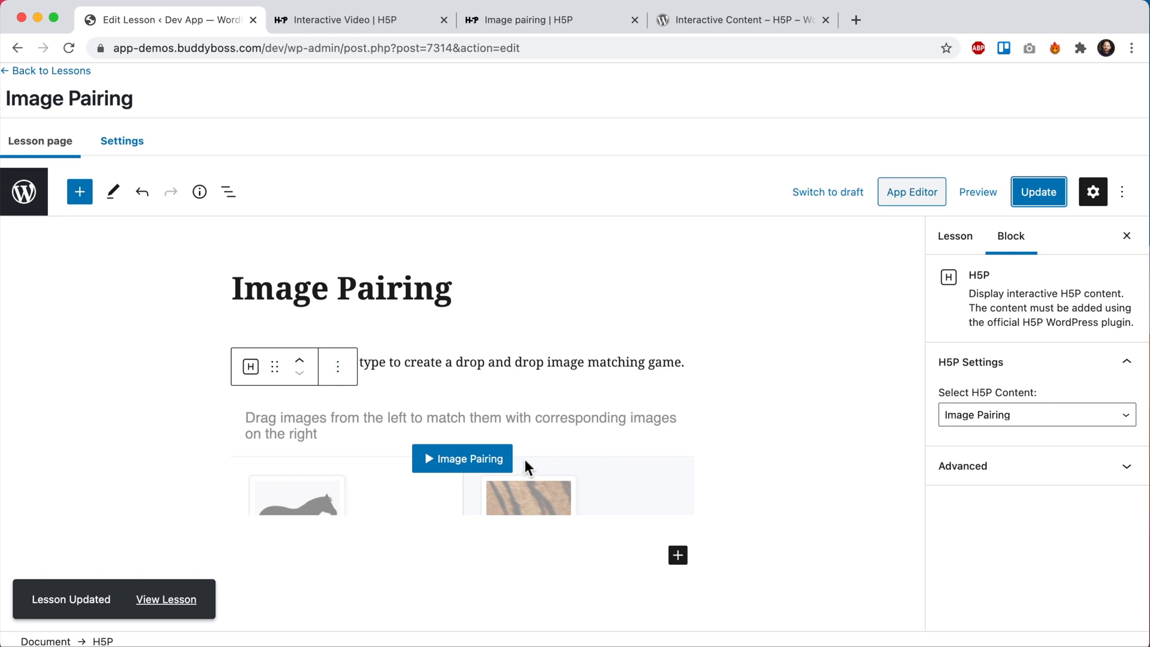
{"action": "left_click", "coordinate": [167, 599]}
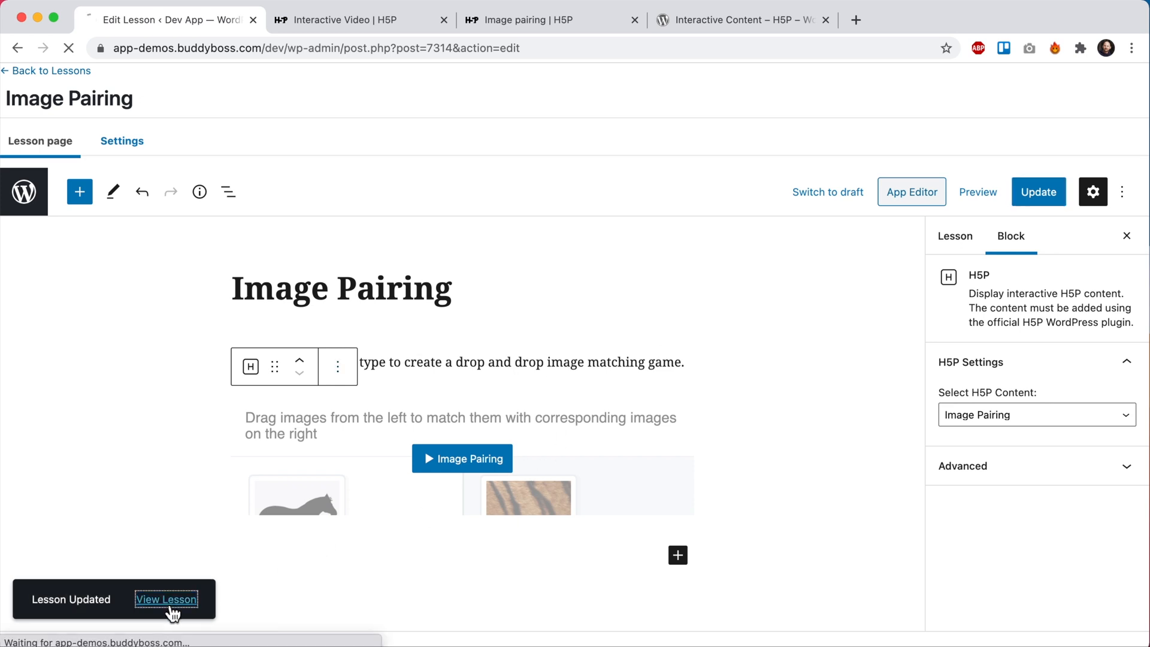
View the Image Pairing lesson page on Dev App scrolled to the animal matching game
{"action": "left_click", "coordinate": [167, 600]}
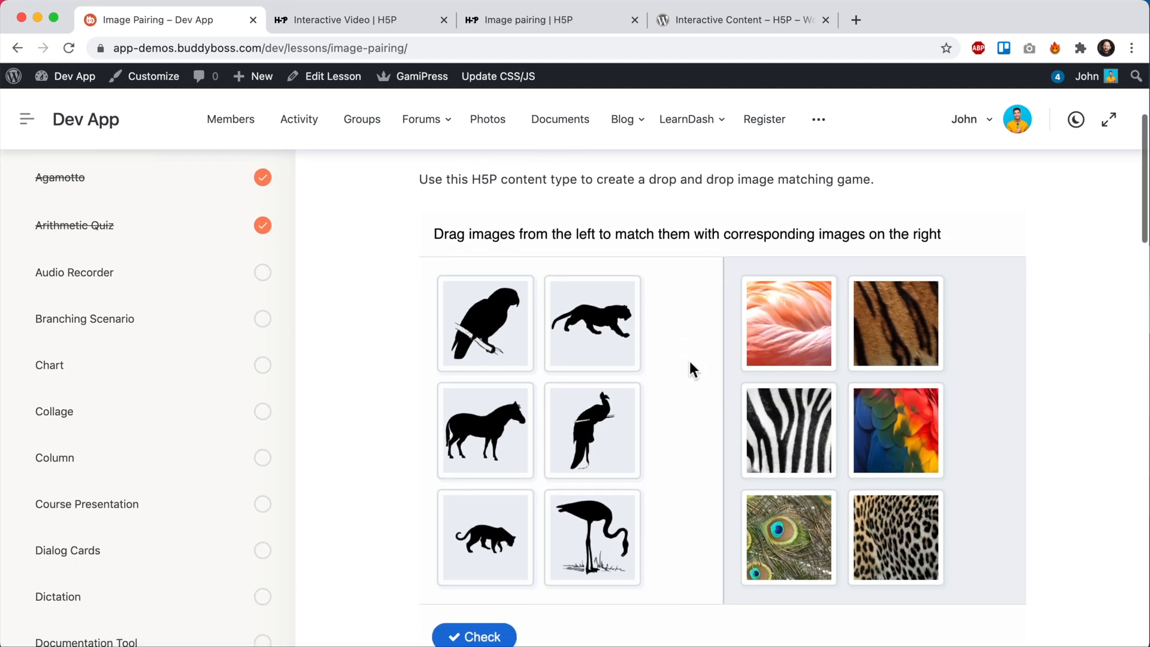
{"action": "scroll", "scroll_direction": "down", "scroll_amount": 3}
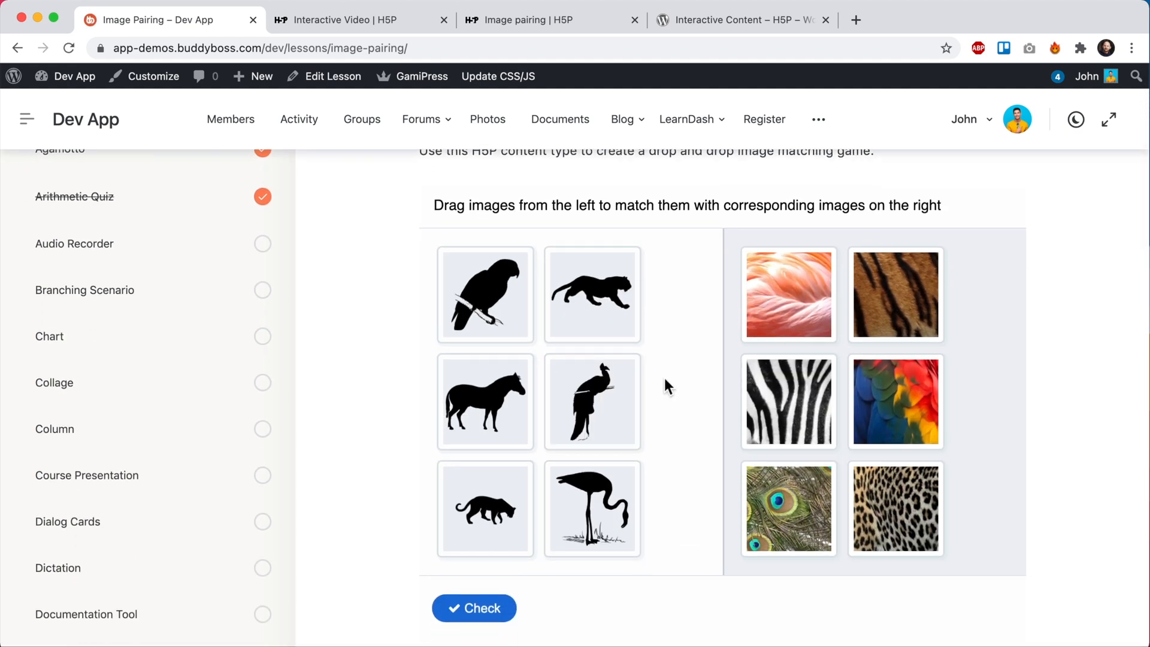